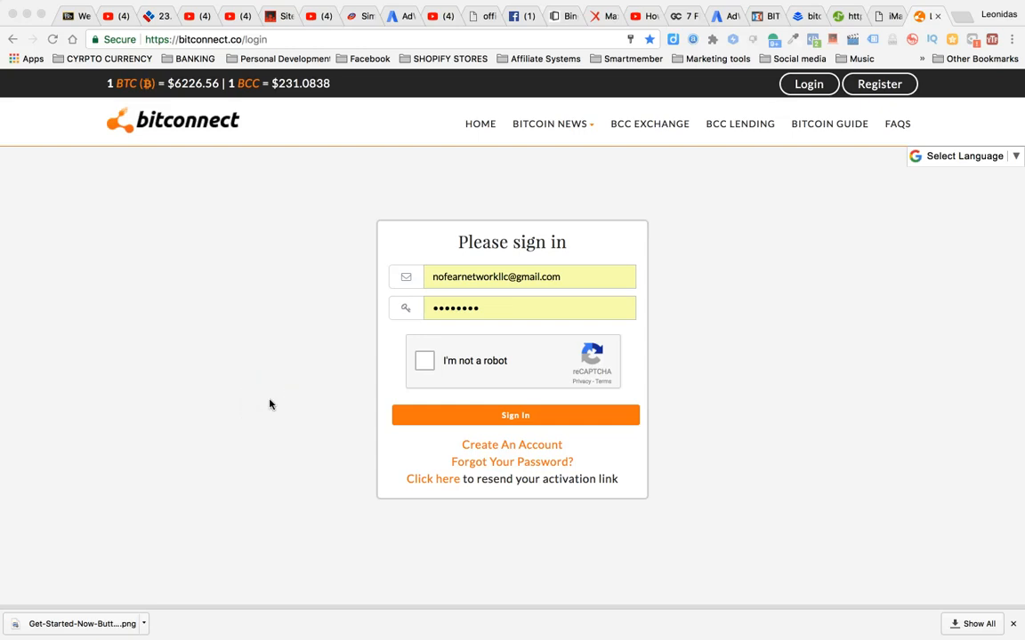
{"action": "mouse_move", "coordinate": [424, 361]}
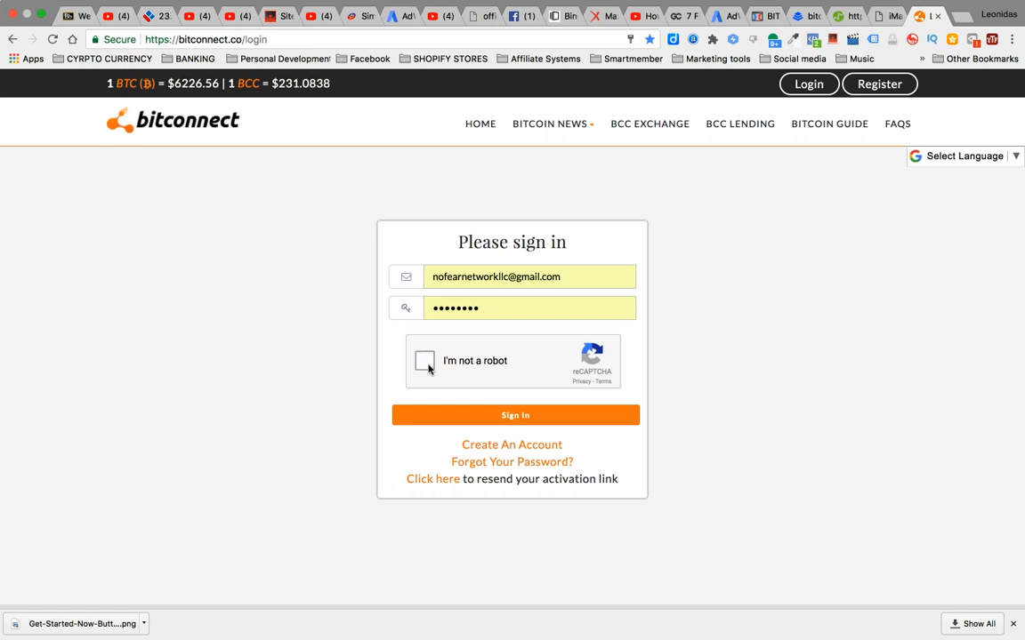
Tick the 'I'm not a robot' box and submit the BitConnect login.
{"action": "left_click", "coordinate": [424, 361]}
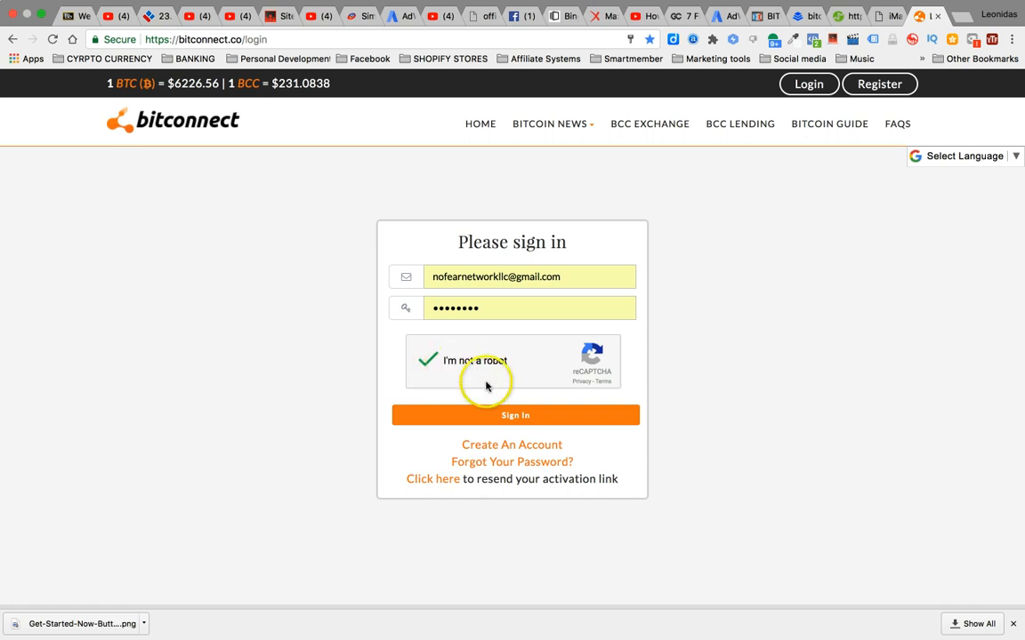
{"action": "left_click", "coordinate": [515, 415]}
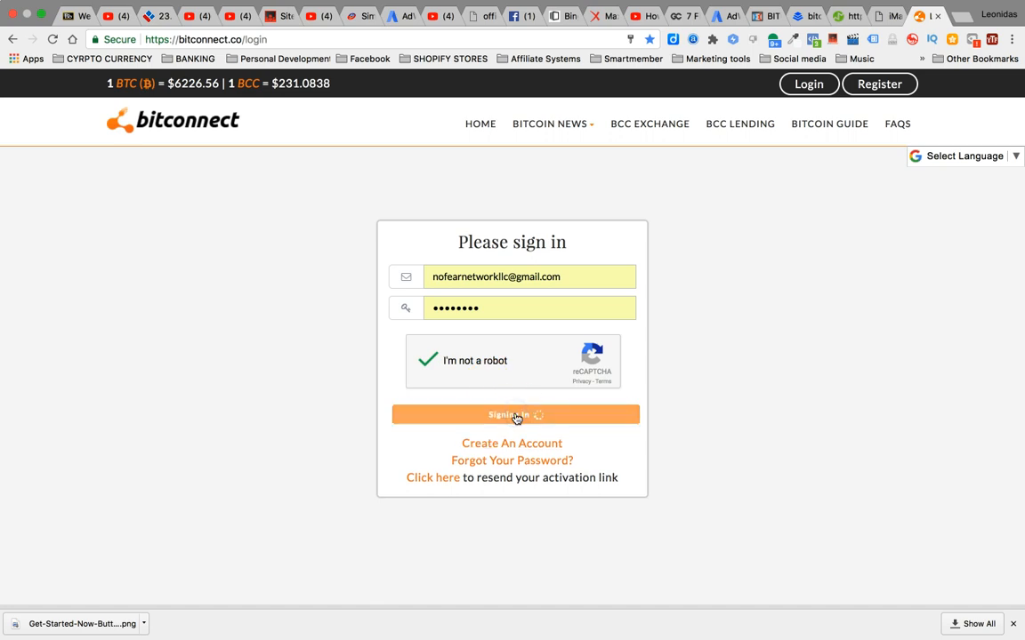
Finish signing in to reach the dashboard with wallet balances and the Lend/Reinvest panel.
{"action": "left_click", "coordinate": [511, 414]}
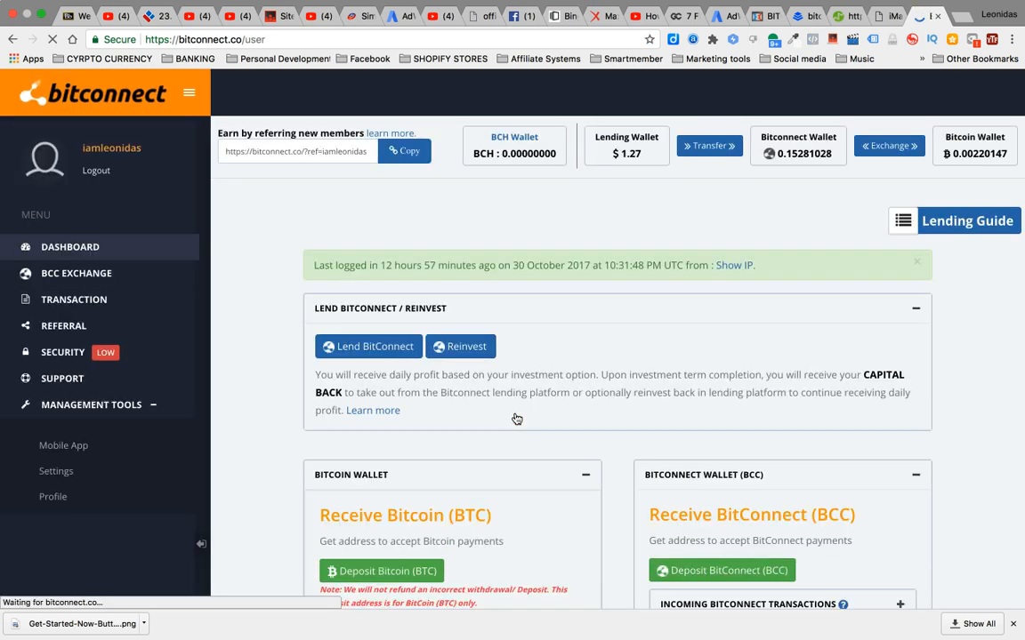
{"action": "mouse_move", "coordinate": [559, 434]}
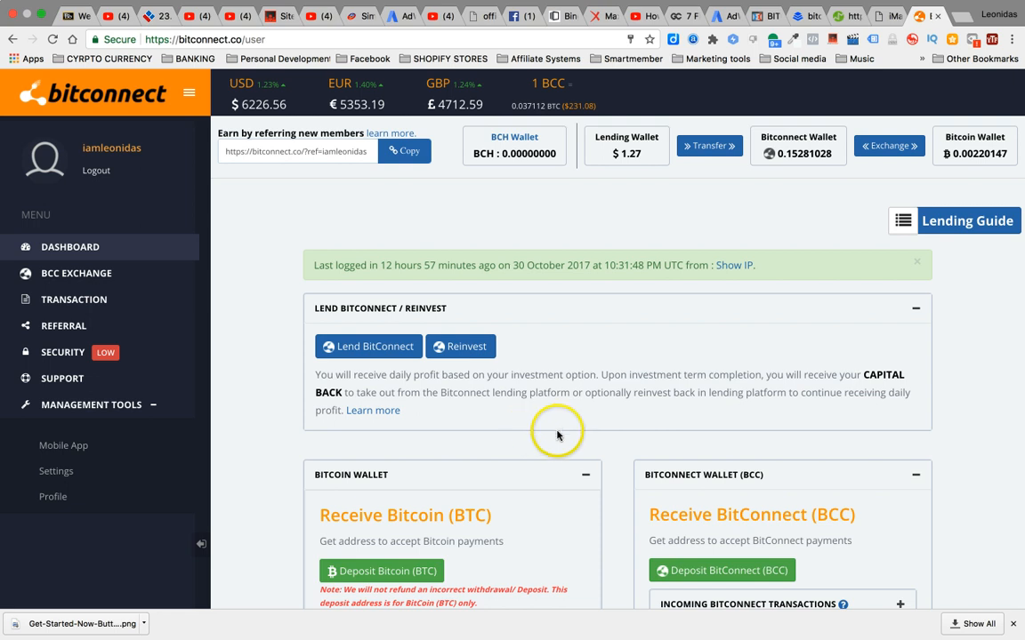
{"action": "mouse_move", "coordinate": [524, 392]}
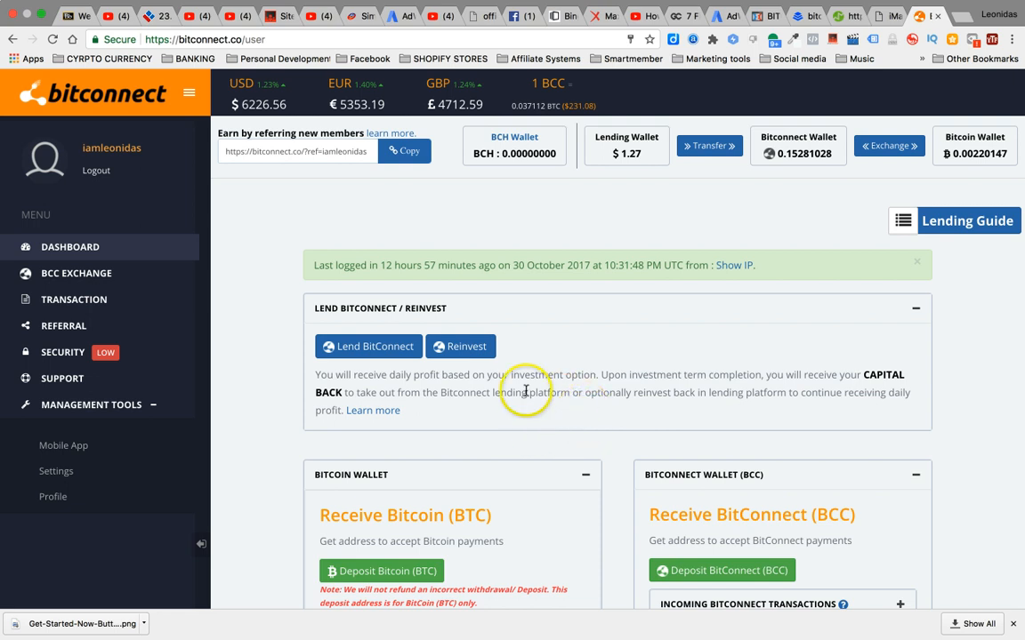
{"action": "mouse_move", "coordinate": [439, 265]}
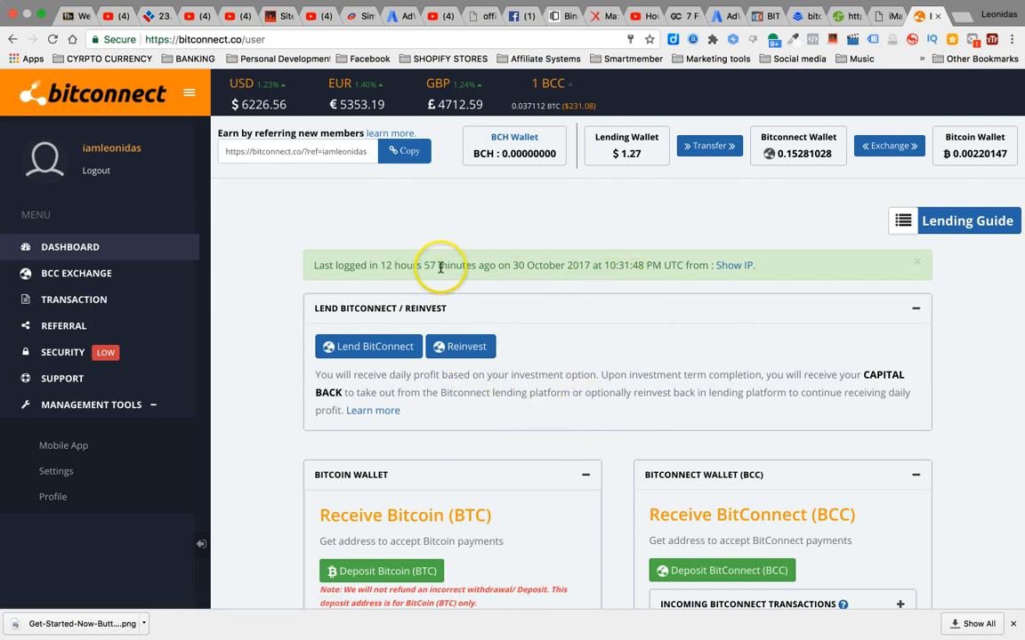
{"action": "mouse_move", "coordinate": [501, 248]}
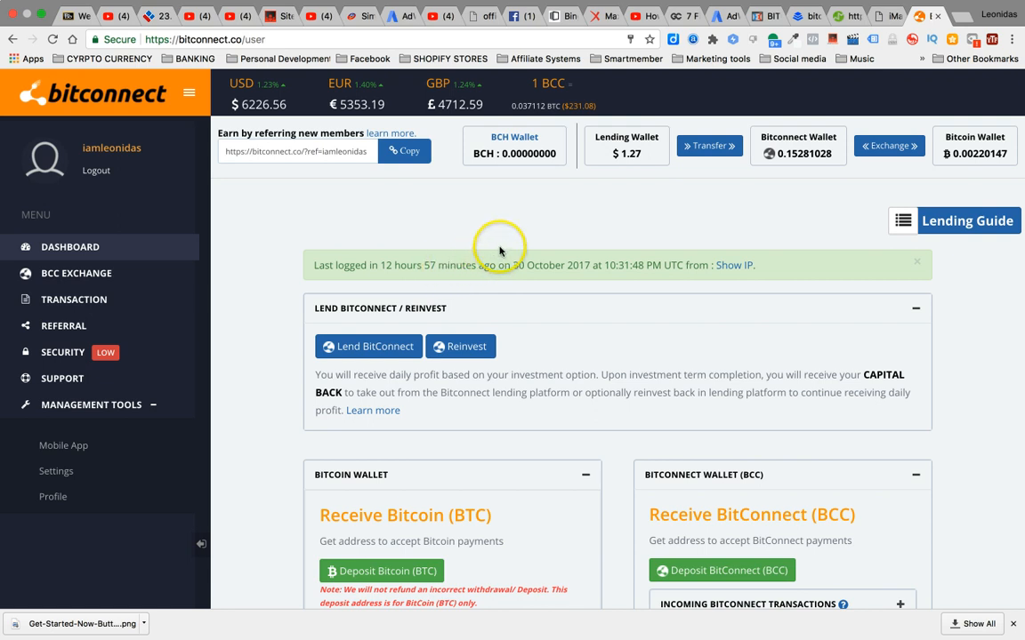
{"action": "mouse_move", "coordinate": [816, 248]}
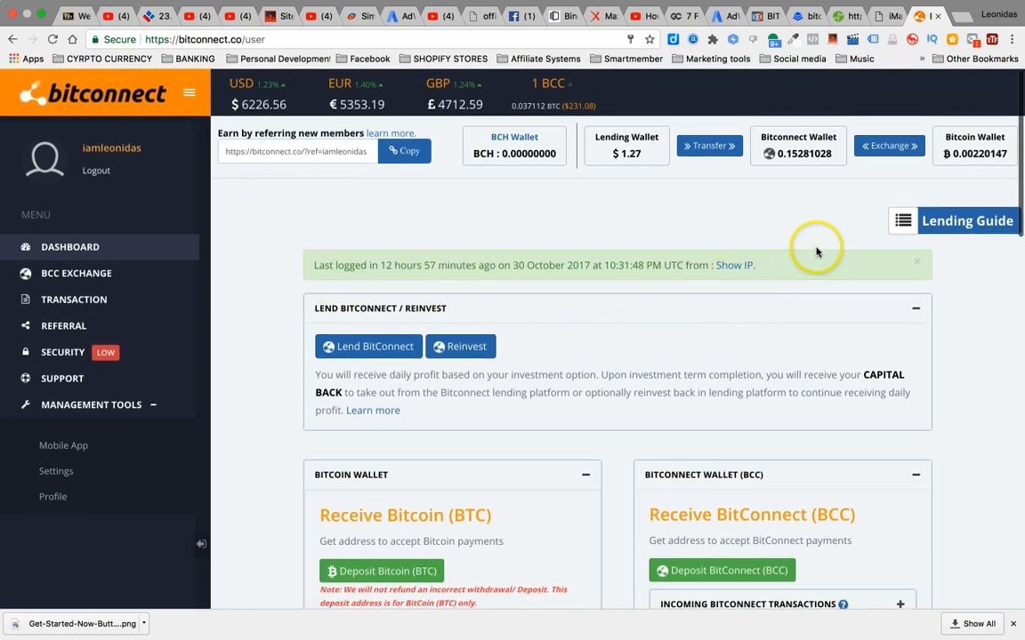
{"action": "mouse_move", "coordinate": [316, 305]}
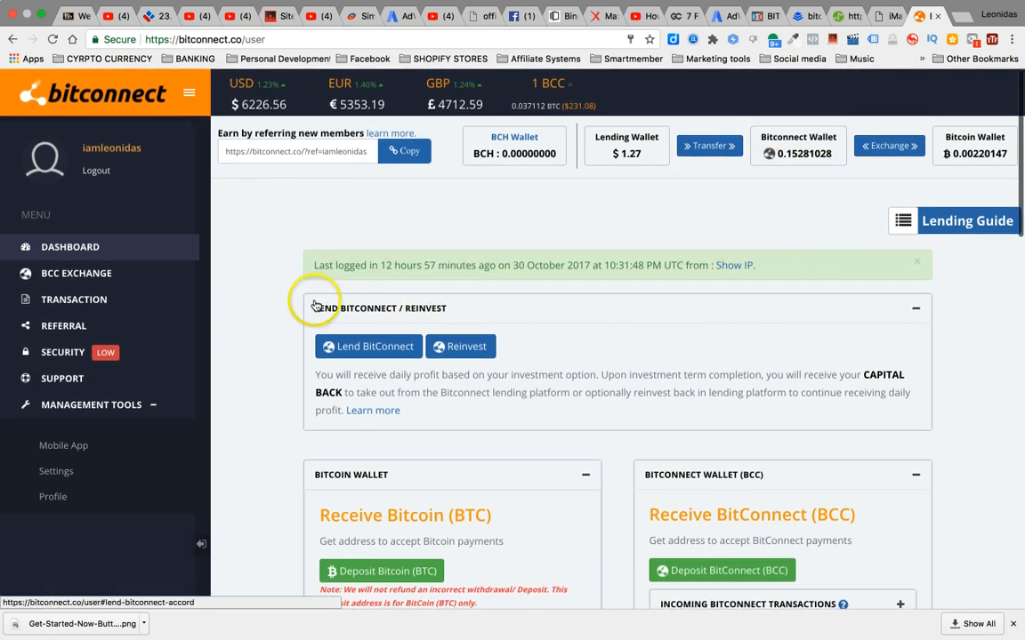
{"action": "mouse_move", "coordinate": [336, 265]}
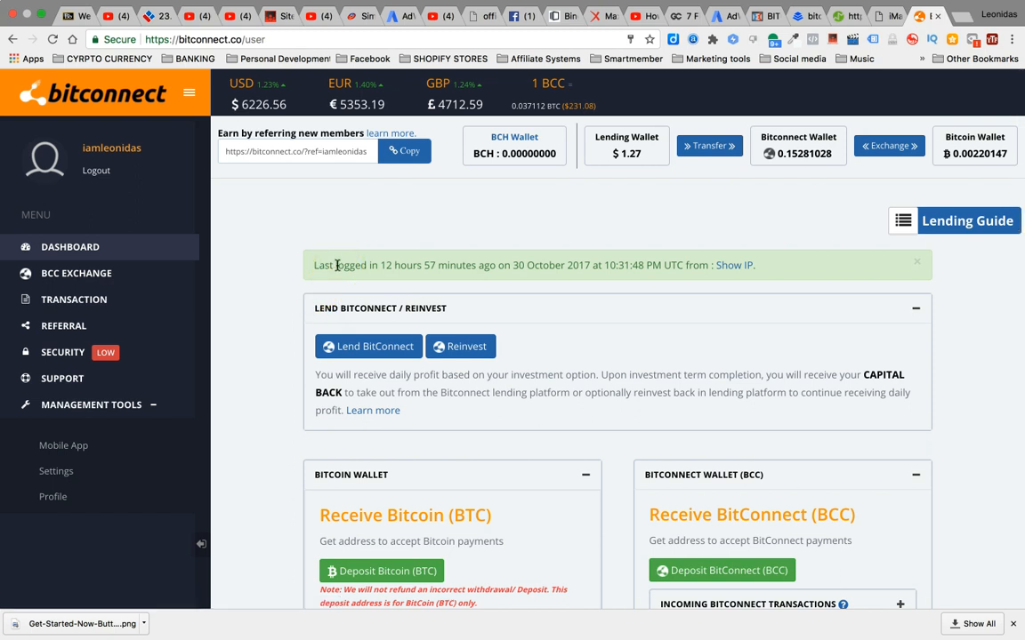
{"action": "mouse_move", "coordinate": [248, 246]}
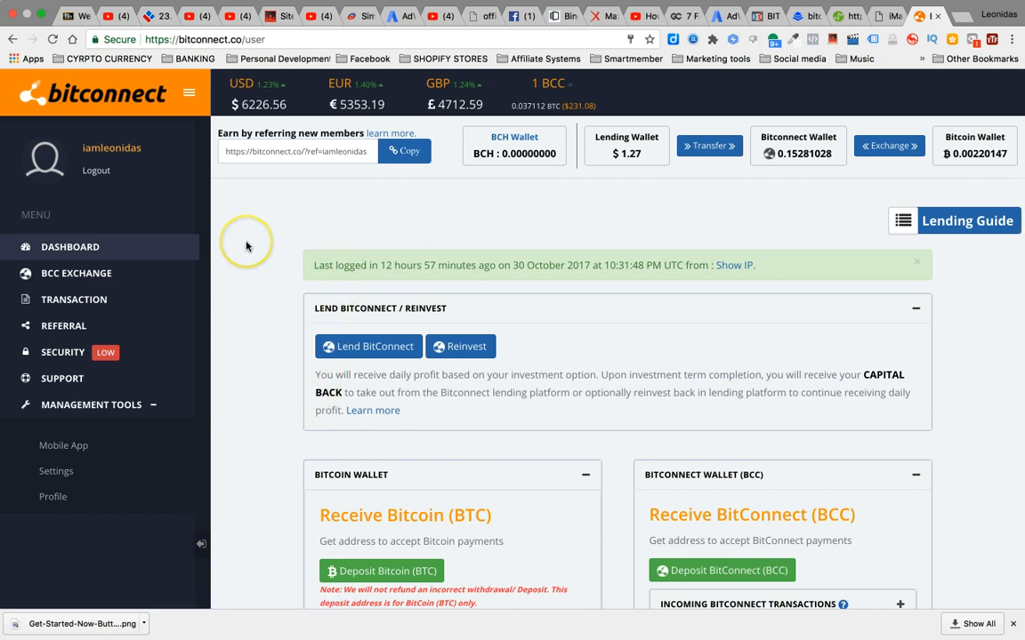
{"action": "mouse_move", "coordinate": [444, 247]}
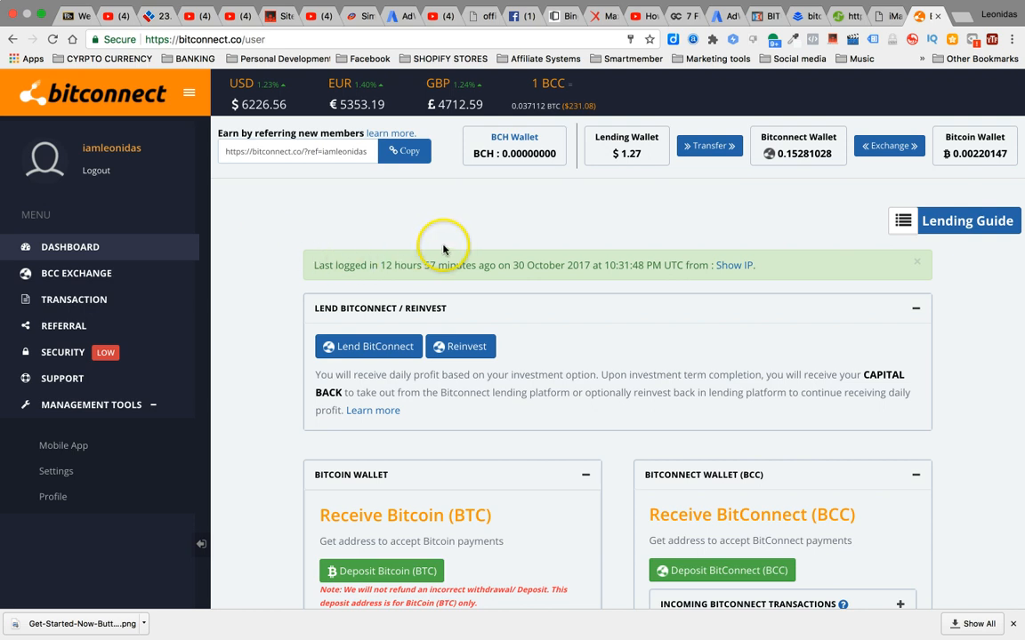
{"action": "mouse_move", "coordinate": [609, 179]}
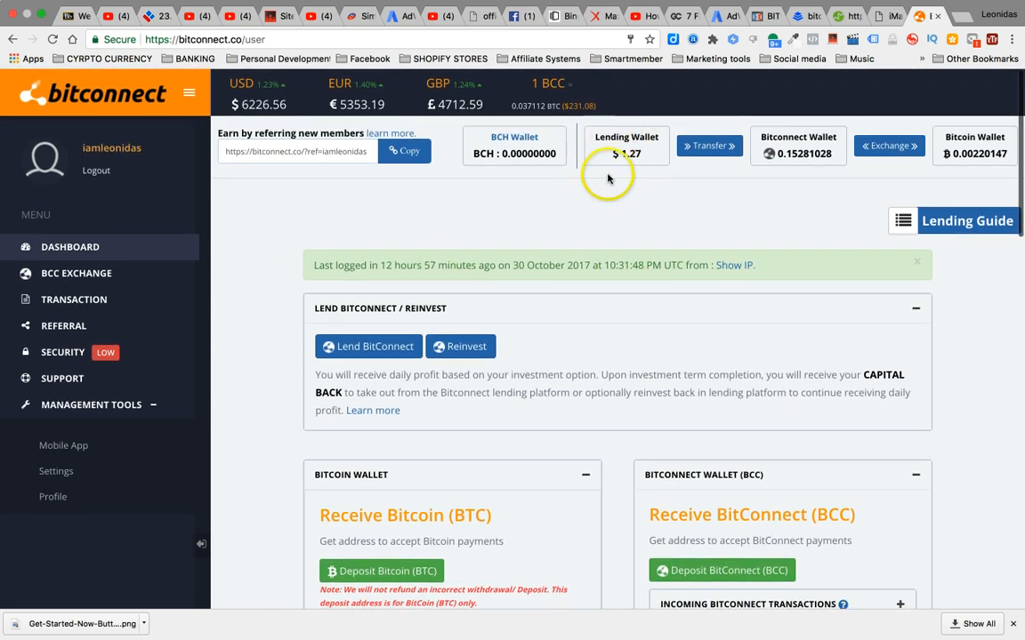
Scroll down to the investment totals: $100 invested, $100 active, $9.16 earned.
{"action": "scroll", "scroll_direction": "down", "scroll_amount": 3}
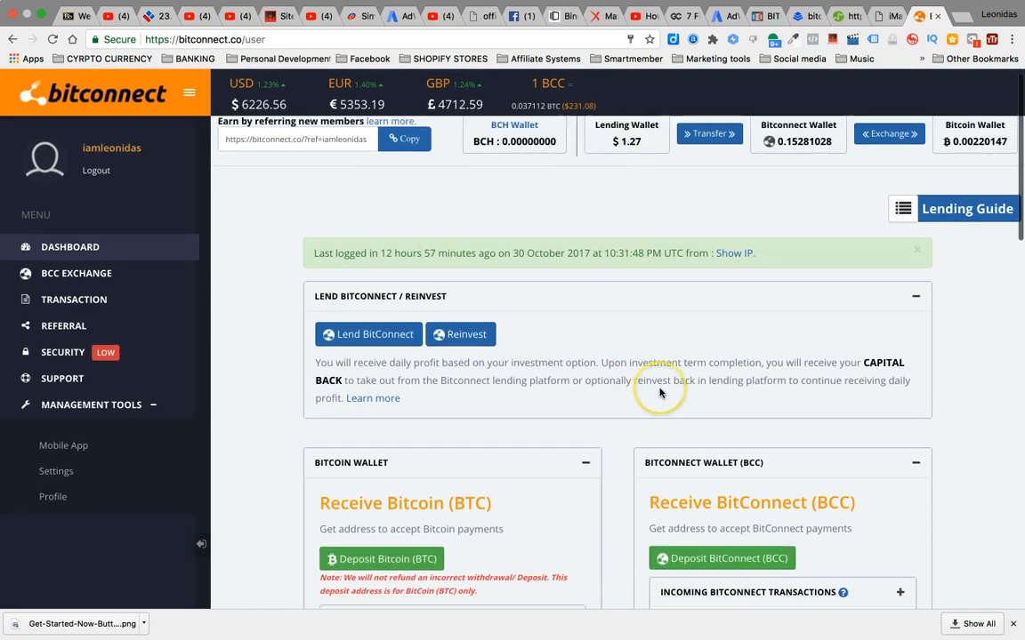
{"action": "scroll", "scroll_direction": "down", "scroll_amount": 3}
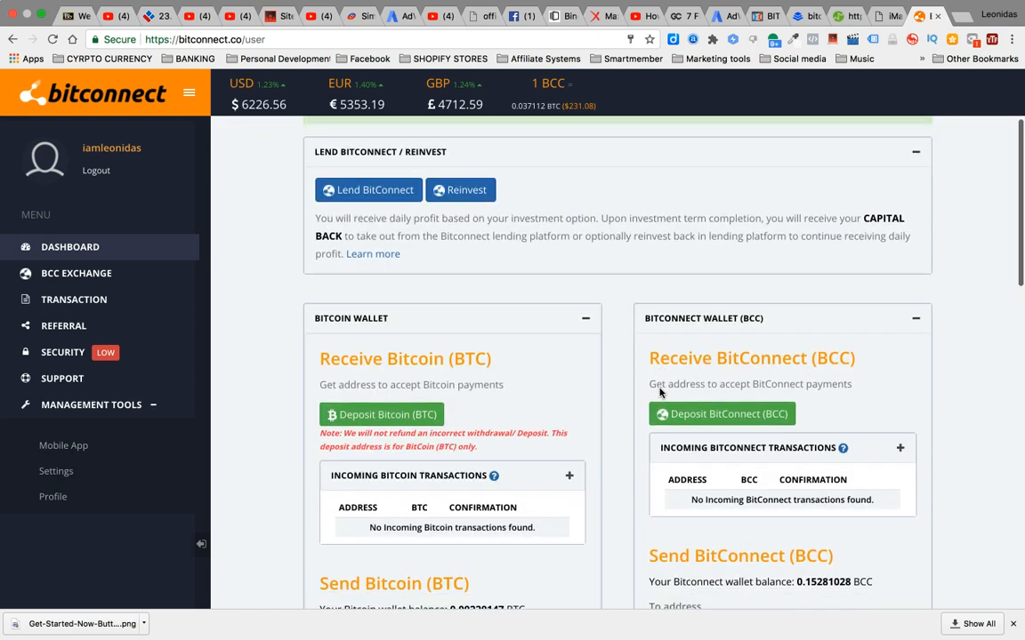
{"action": "scroll", "scroll_direction": "down", "scroll_amount": 3}
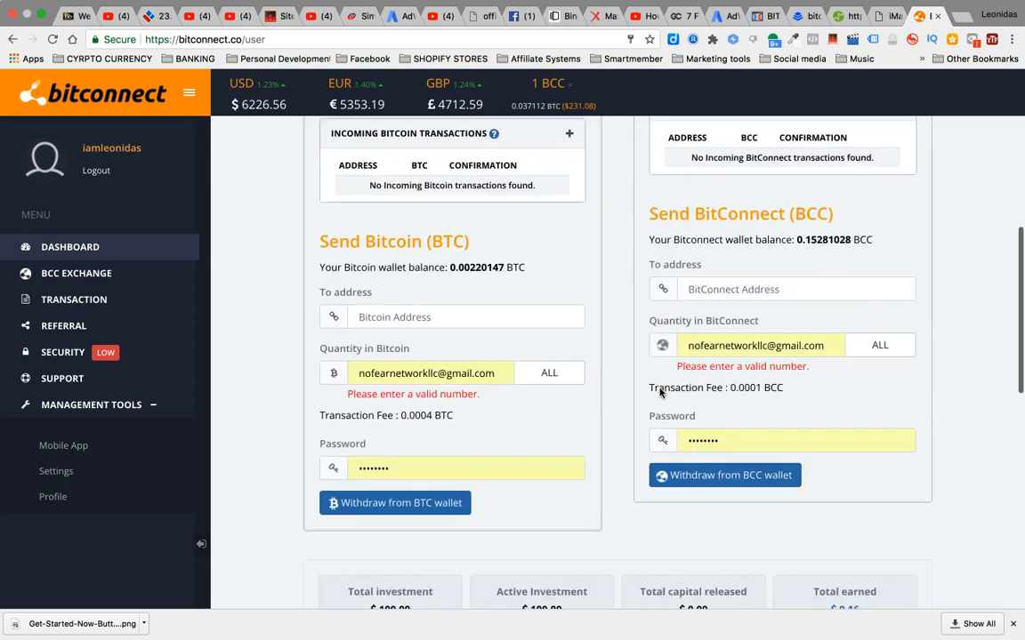
{"action": "scroll", "scroll_direction": "down", "scroll_amount": 3}
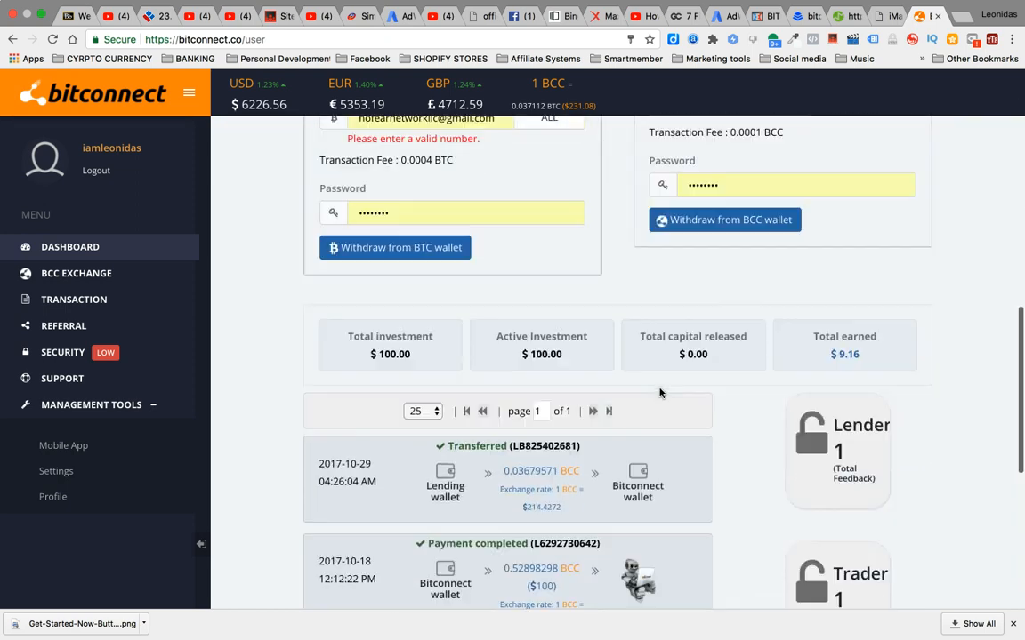
{"action": "scroll", "scroll_direction": "up", "scroll_amount": 3}
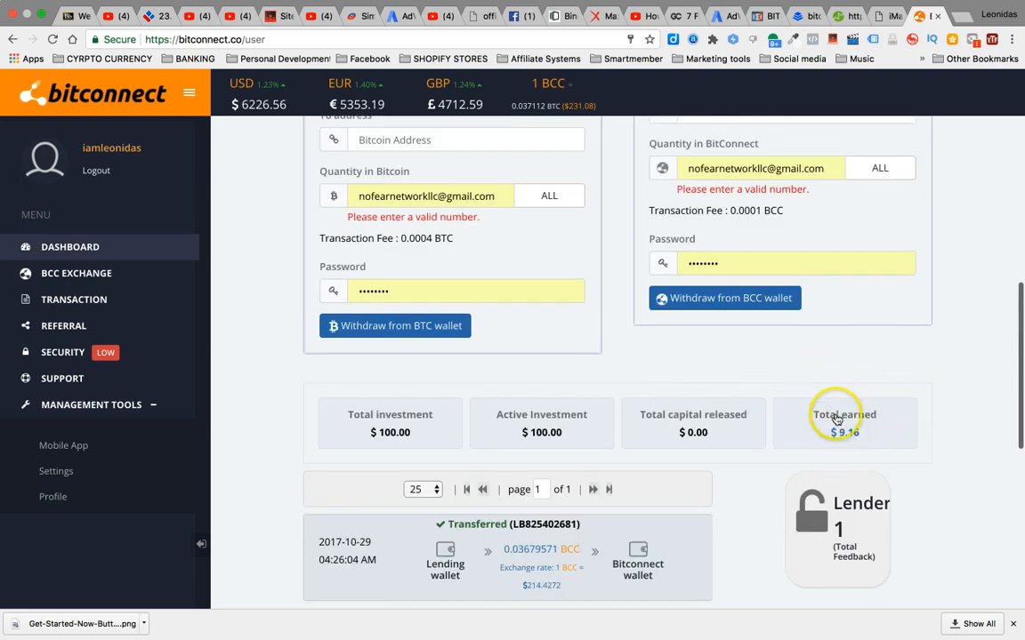
{"action": "mouse_move", "coordinate": [826, 441]}
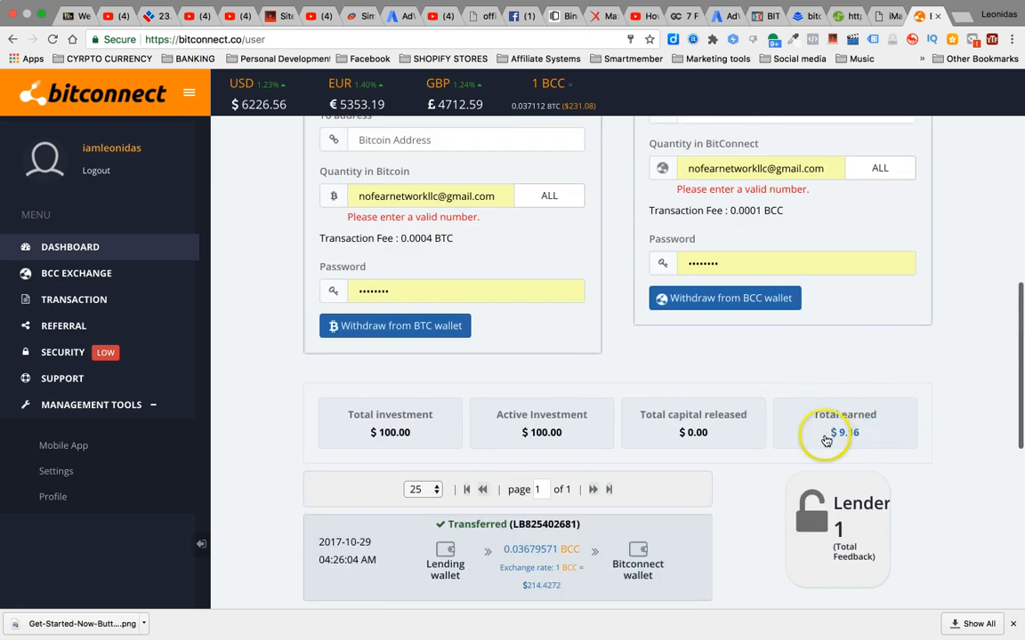
{"action": "mouse_move", "coordinate": [576, 453]}
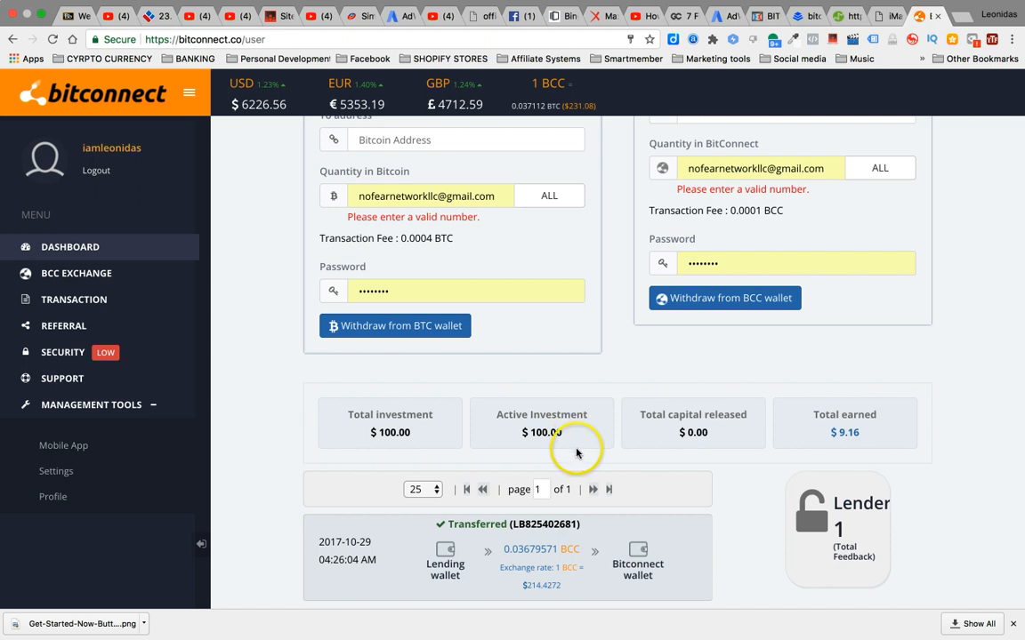
{"action": "mouse_move", "coordinate": [578, 453]}
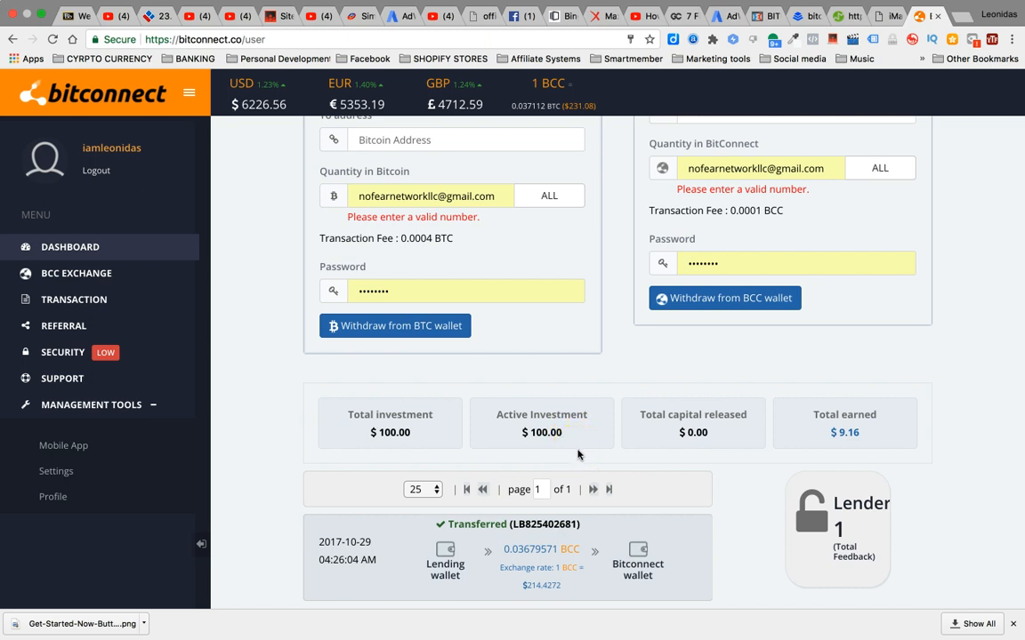
{"action": "scroll", "scroll_direction": "down", "scroll_amount": 3}
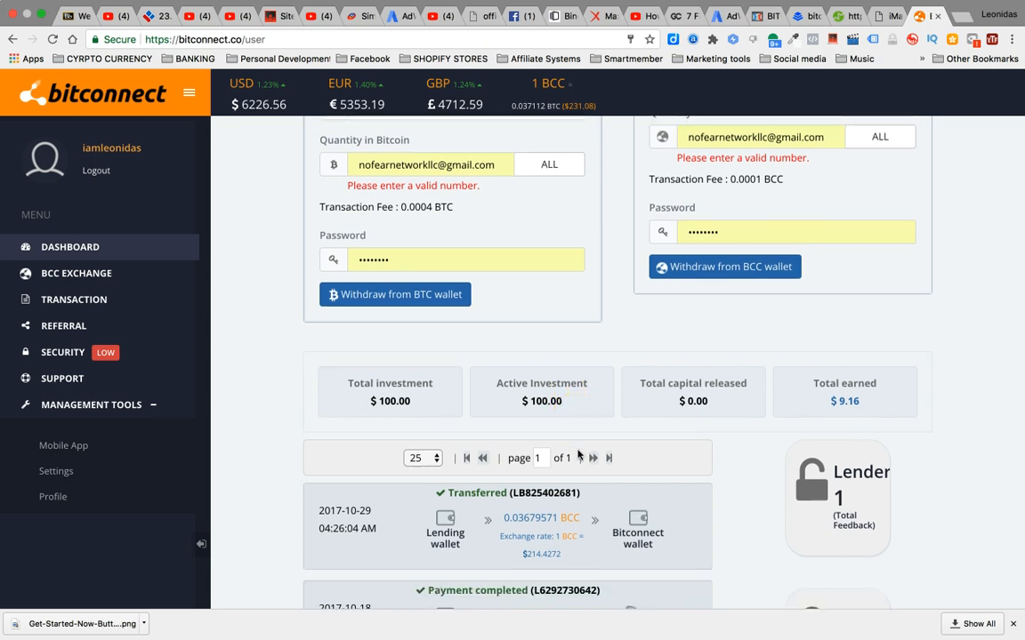
{"action": "scroll", "scroll_direction": "down", "scroll_amount": 3}
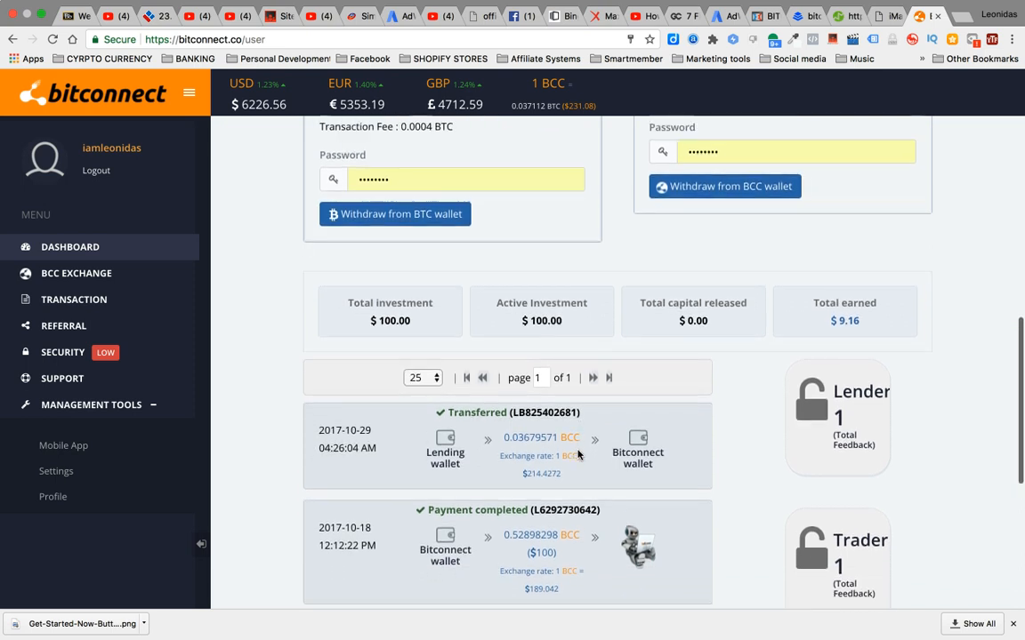
{"action": "left_click", "coordinate": [394, 214]}
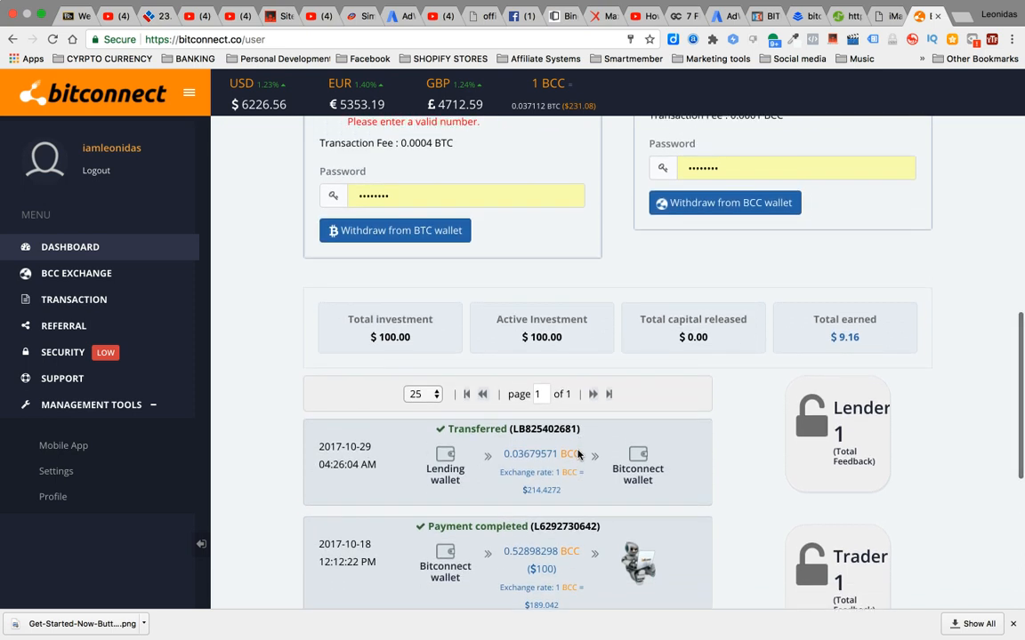
{"action": "scroll", "scroll_direction": "up", "scroll_amount": 3}
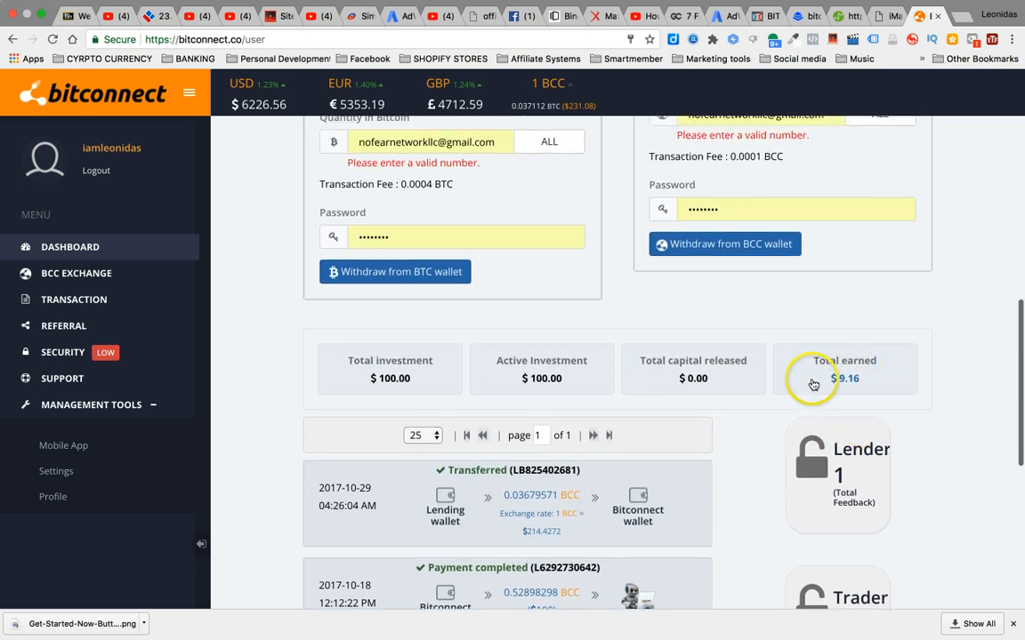
{"action": "mouse_move", "coordinate": [819, 389]}
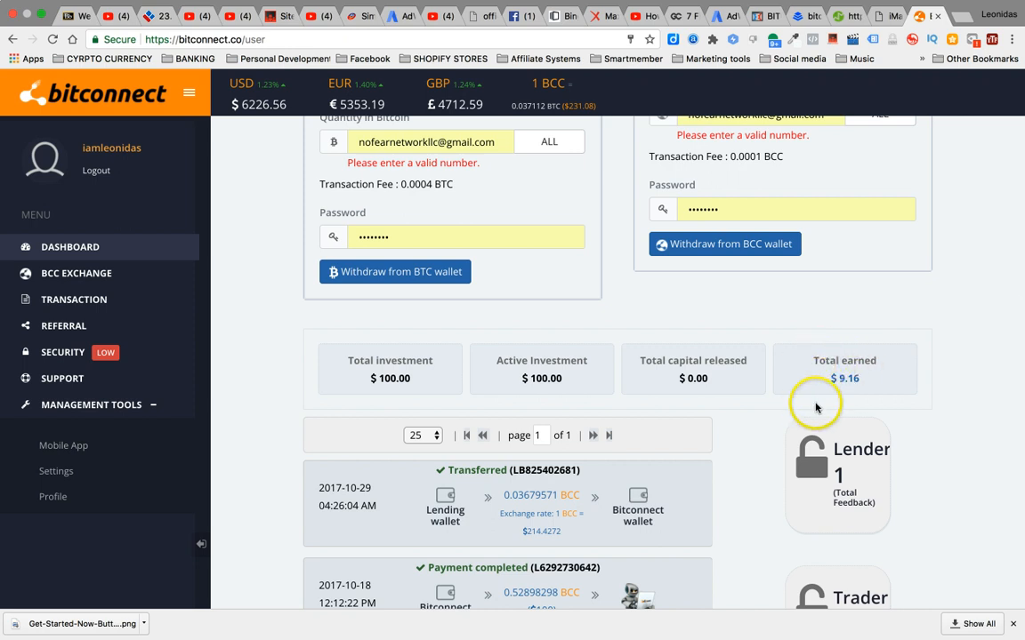
{"action": "mouse_move", "coordinate": [780, 353]}
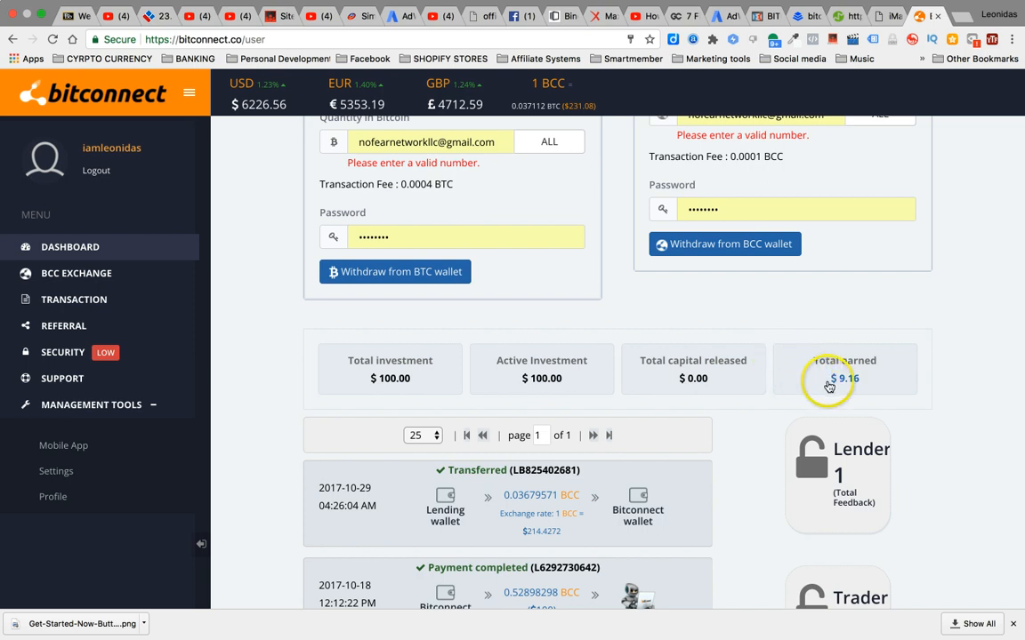
{"action": "mouse_move", "coordinate": [487, 351]}
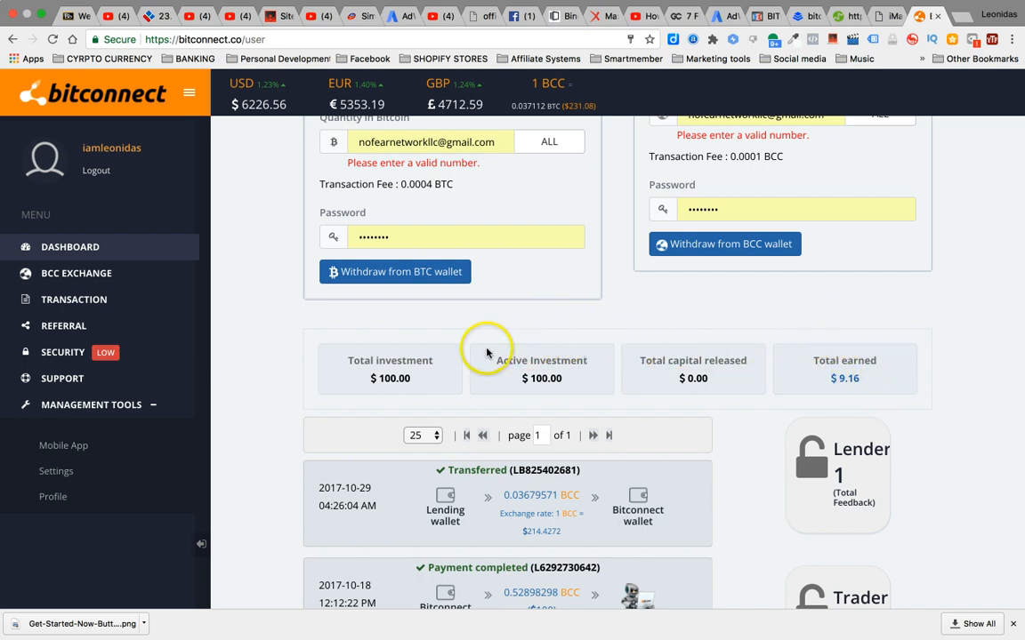
{"action": "mouse_move", "coordinate": [510, 397]}
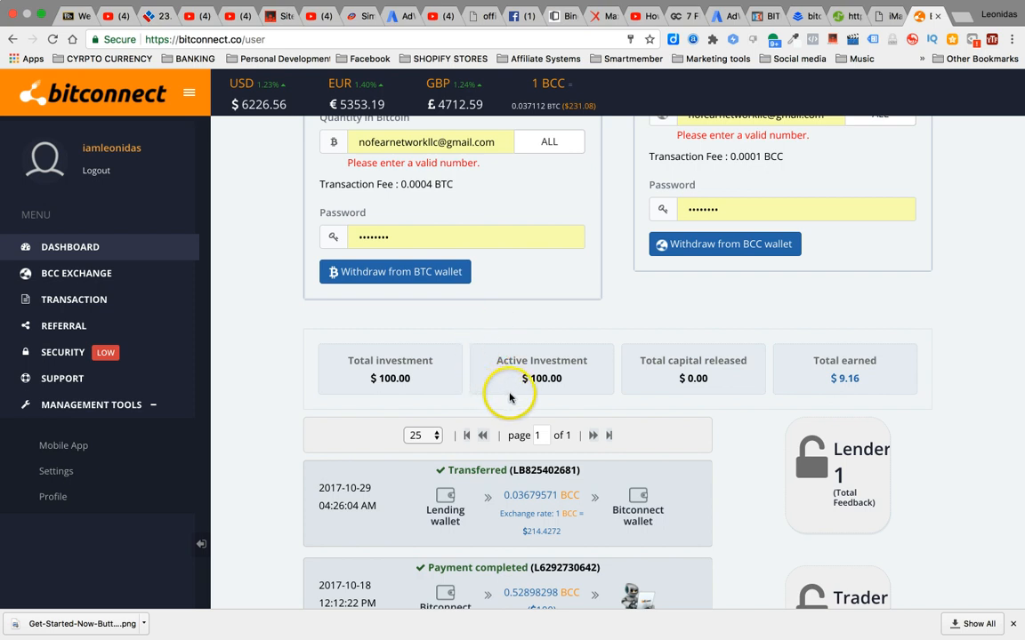
{"action": "mouse_move", "coordinate": [740, 397]}
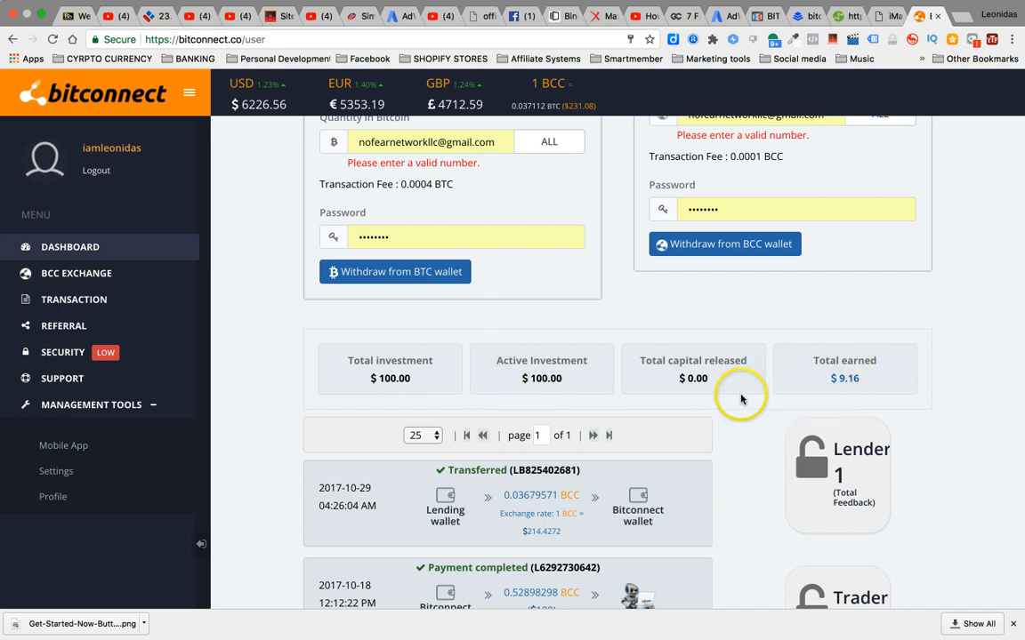
{"action": "mouse_move", "coordinate": [872, 375]}
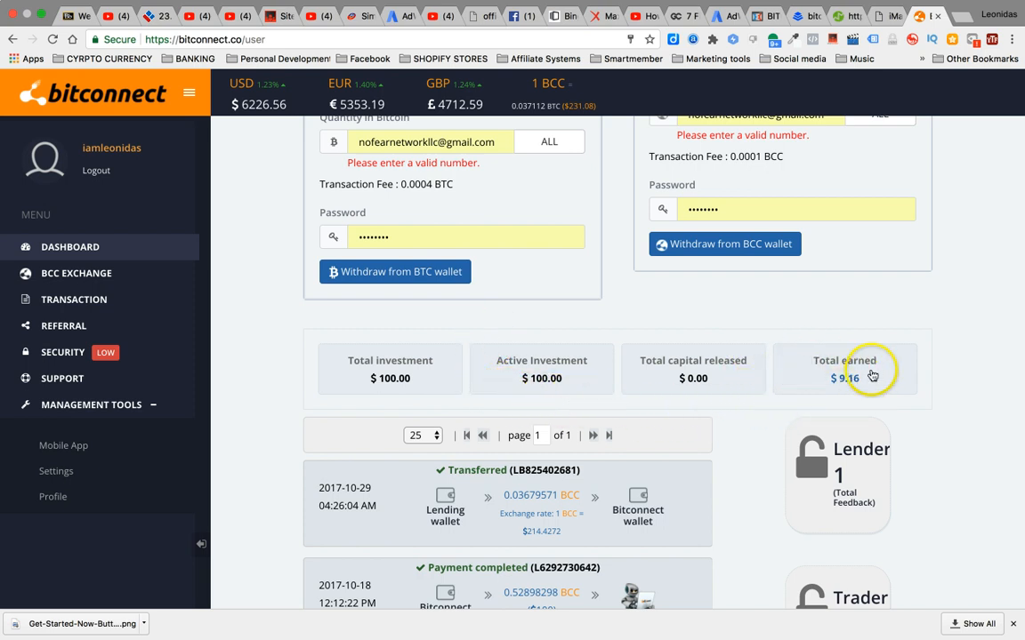
{"action": "mouse_move", "coordinate": [802, 393]}
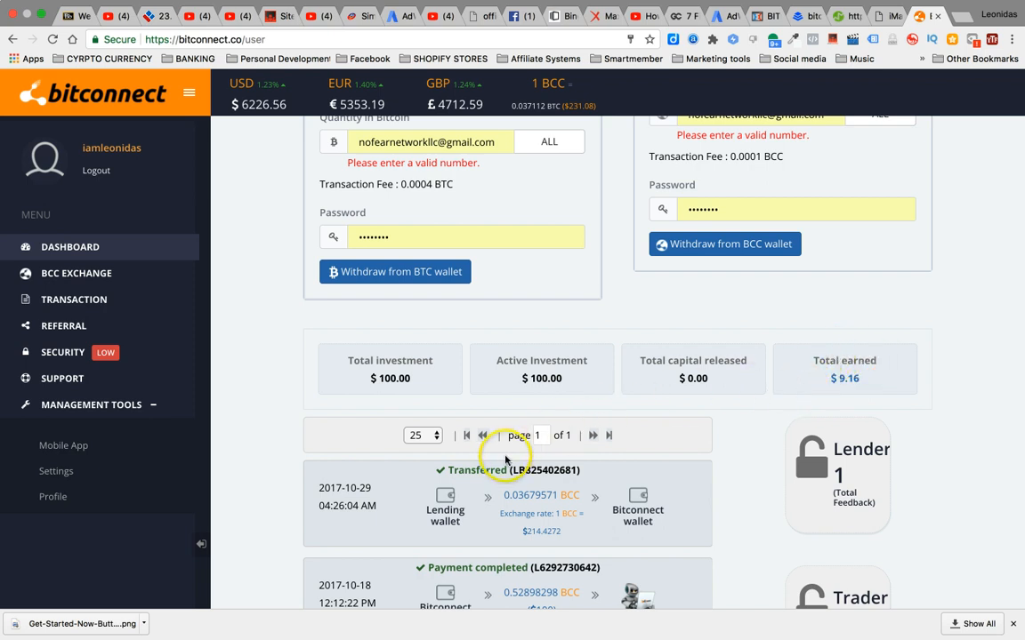
{"action": "mouse_move", "coordinate": [605, 330]}
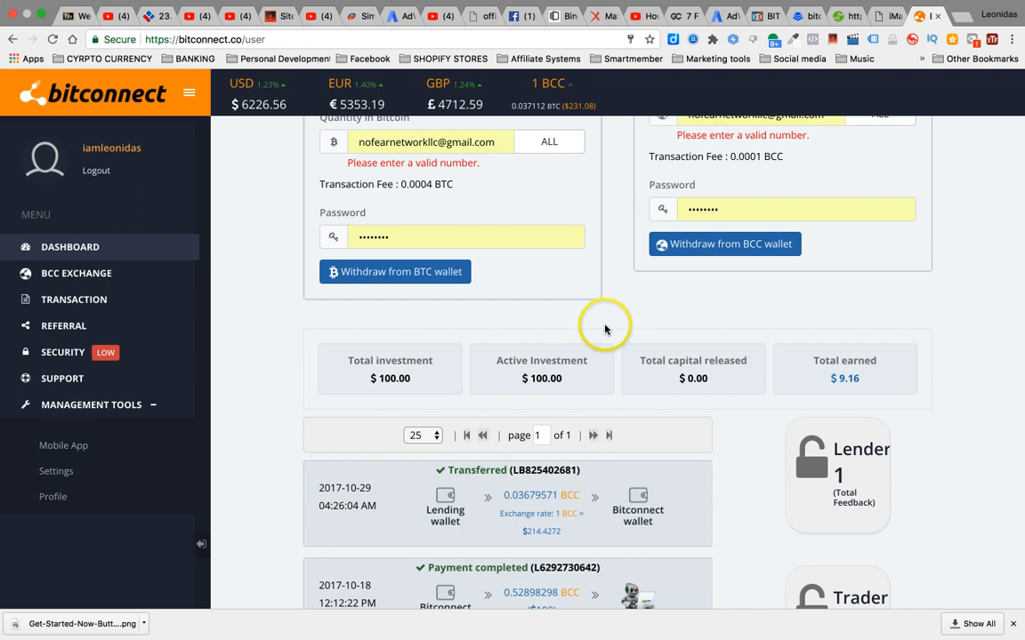
{"action": "scroll", "scroll_direction": "up", "scroll_amount": 3}
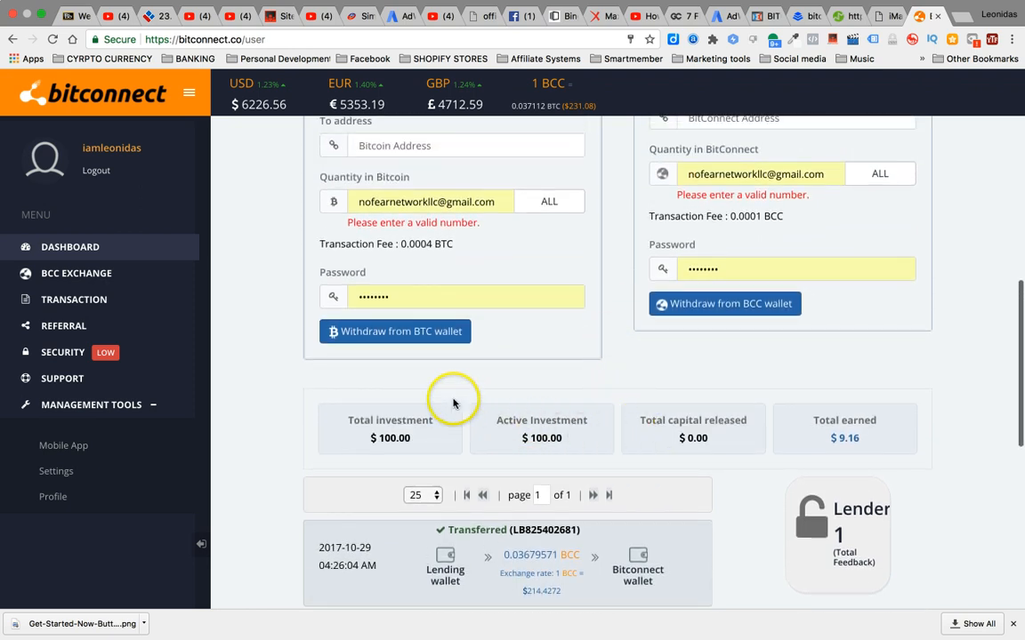
{"action": "mouse_move", "coordinate": [804, 430]}
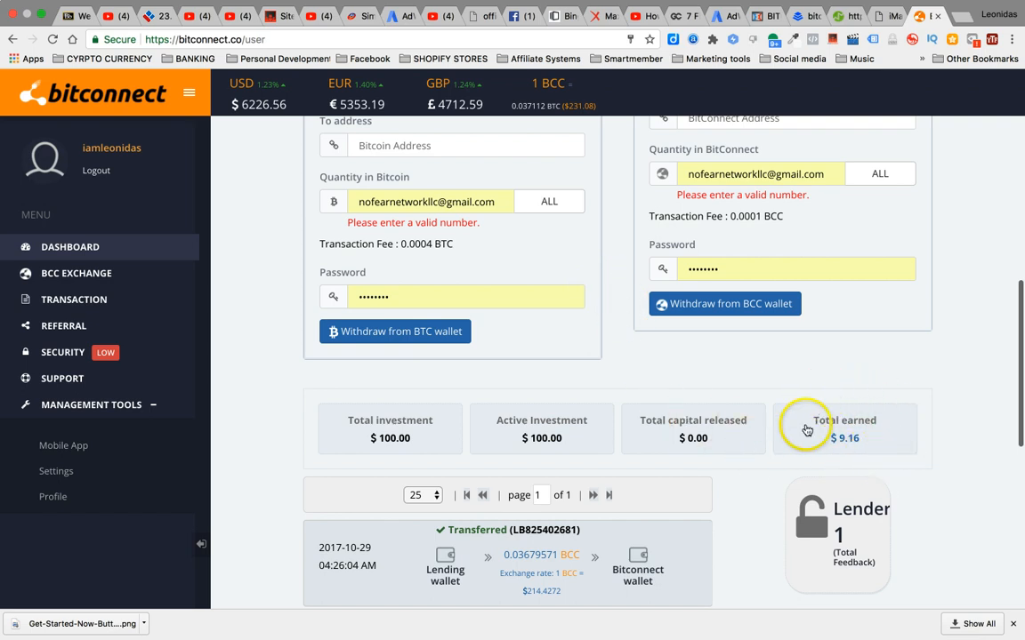
{"action": "mouse_move", "coordinate": [828, 449]}
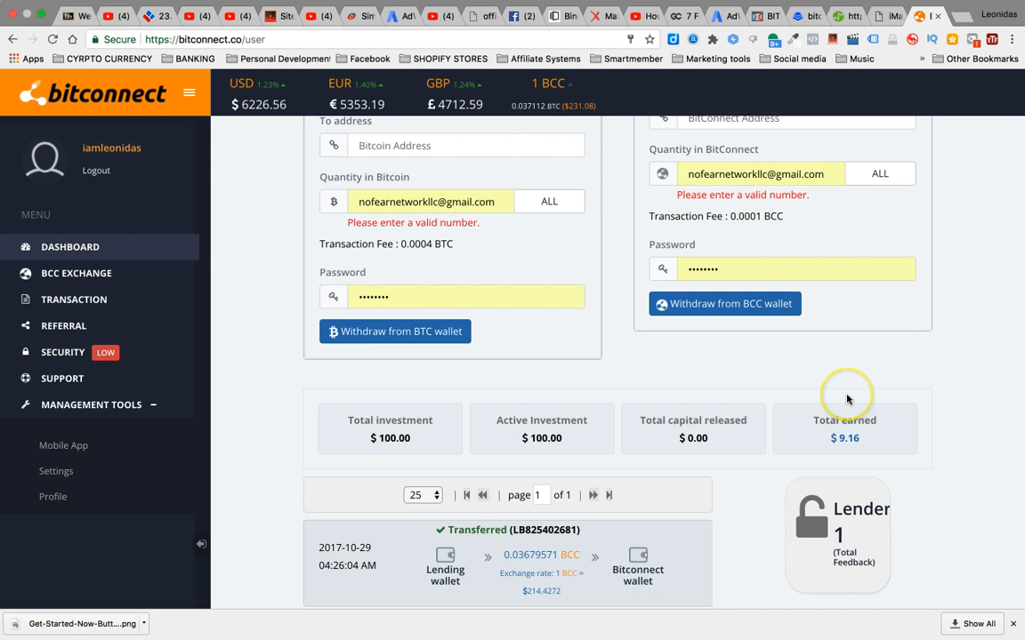
{"action": "scroll", "scroll_direction": "up", "scroll_amount": 3}
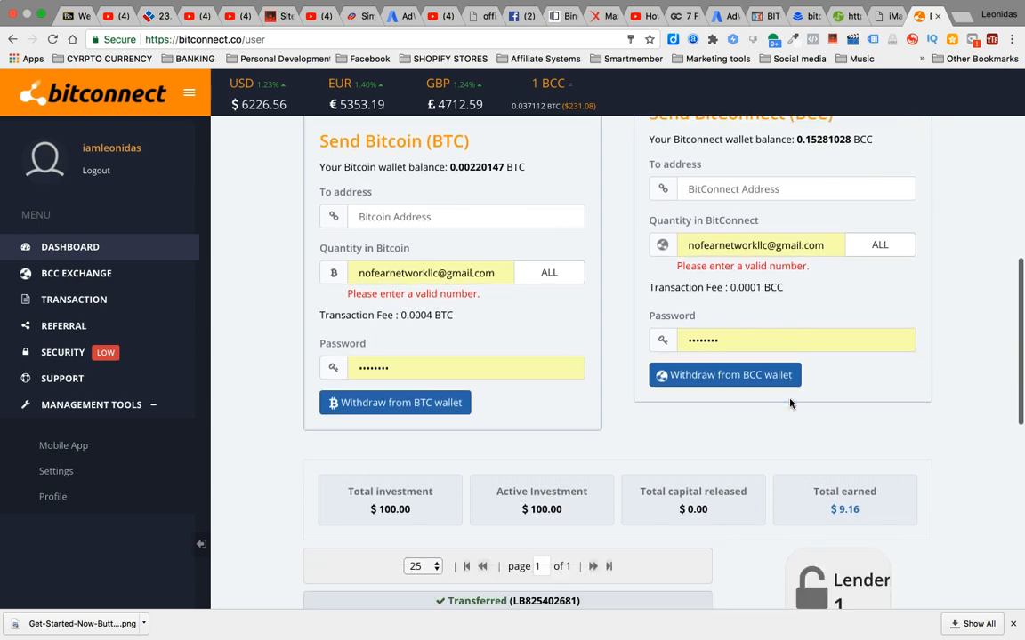
{"action": "scroll", "scroll_direction": "up", "scroll_amount": 3}
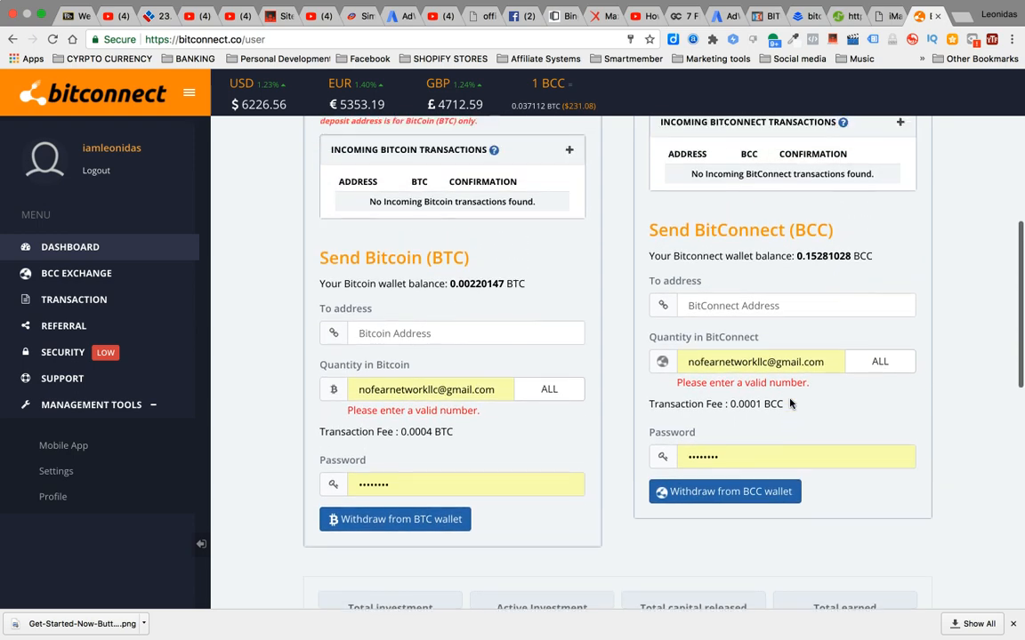
{"action": "scroll", "scroll_direction": "up", "scroll_amount": 3}
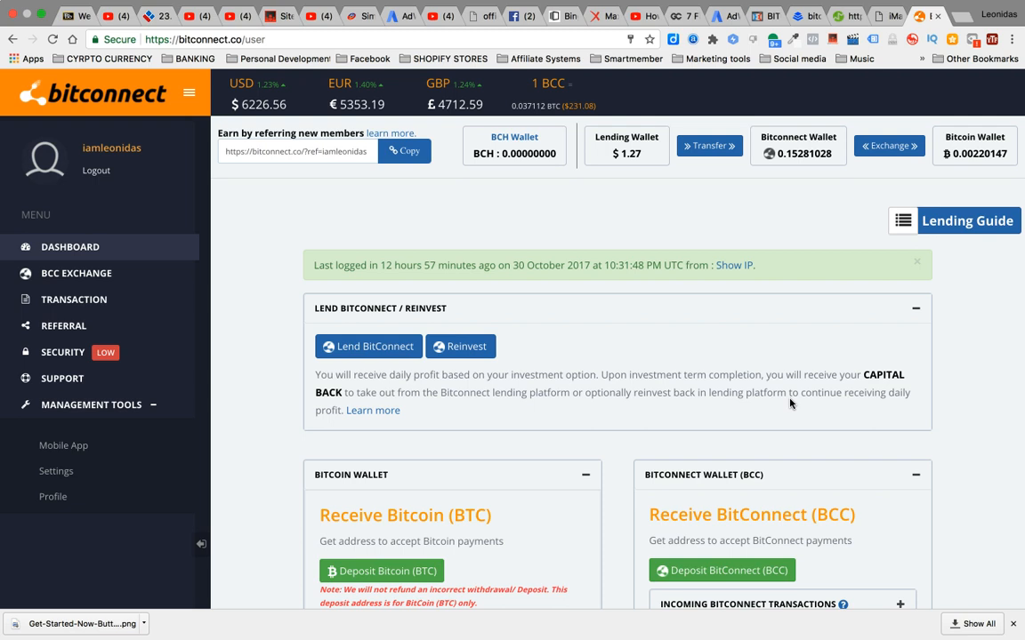
{"action": "mouse_move", "coordinate": [604, 411]}
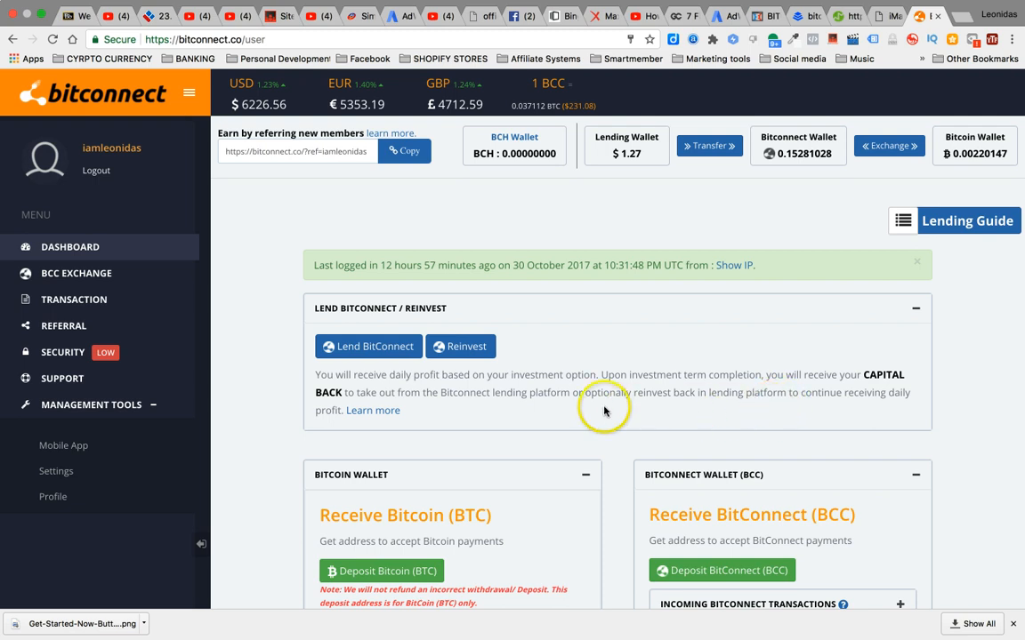
{"action": "mouse_move", "coordinate": [754, 331]}
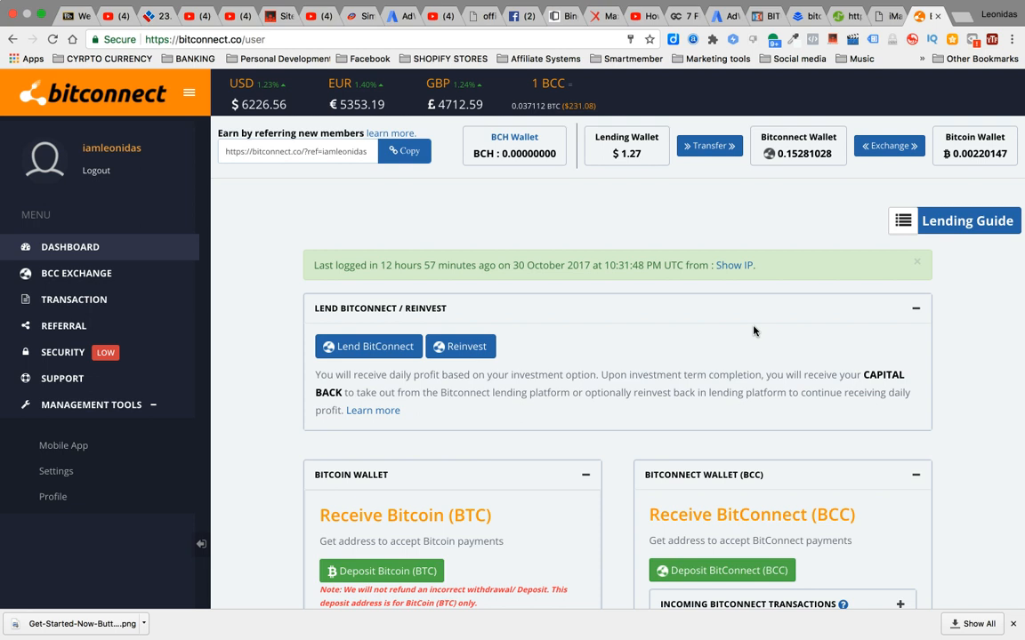
{"action": "mouse_move", "coordinate": [502, 400]}
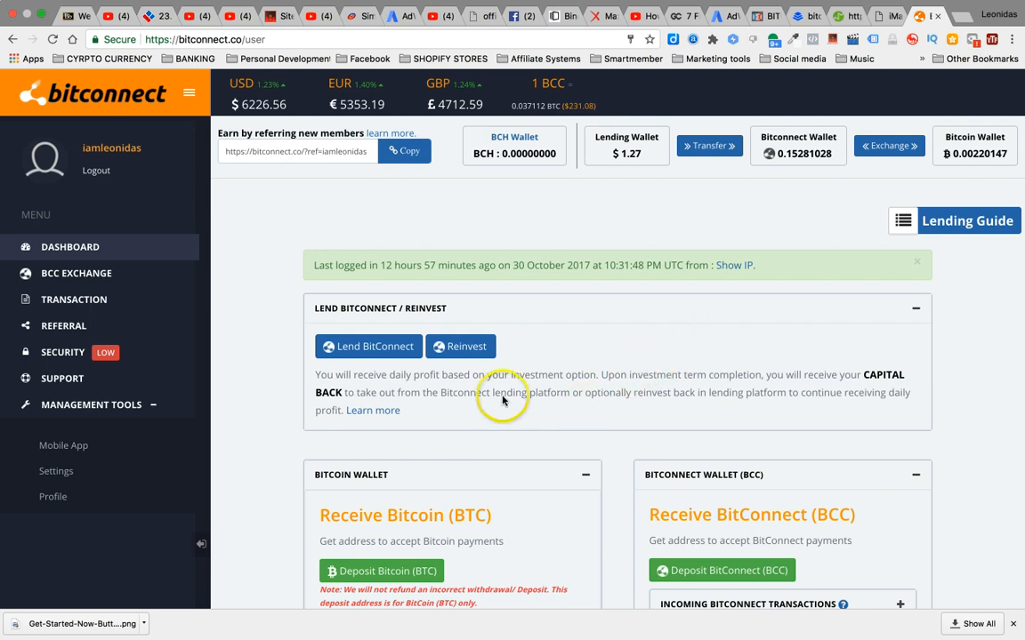
{"action": "mouse_move", "coordinate": [467, 386]}
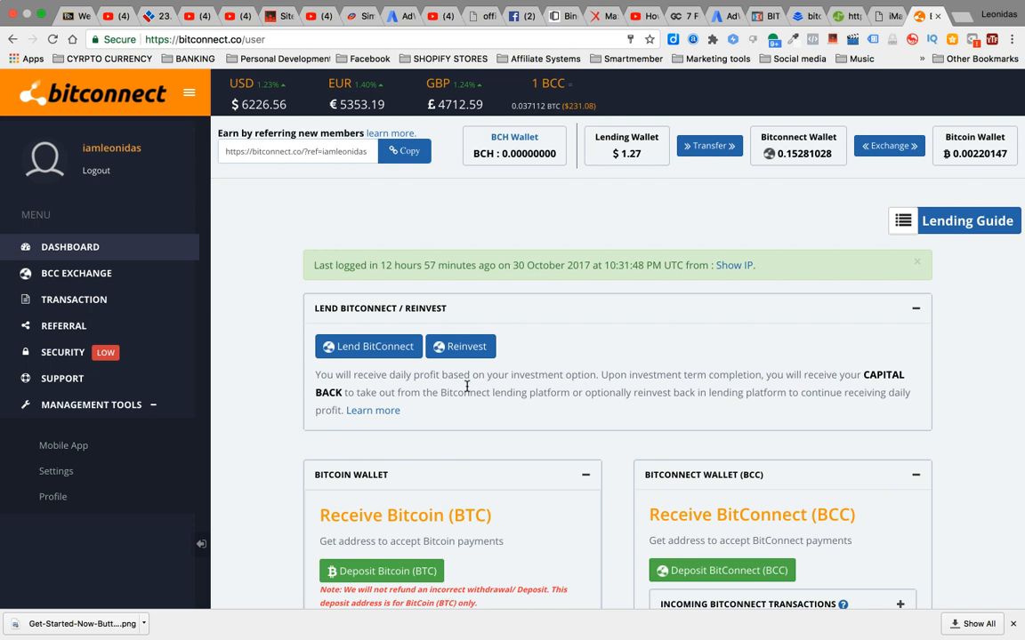
{"action": "mouse_move", "coordinate": [554, 285]}
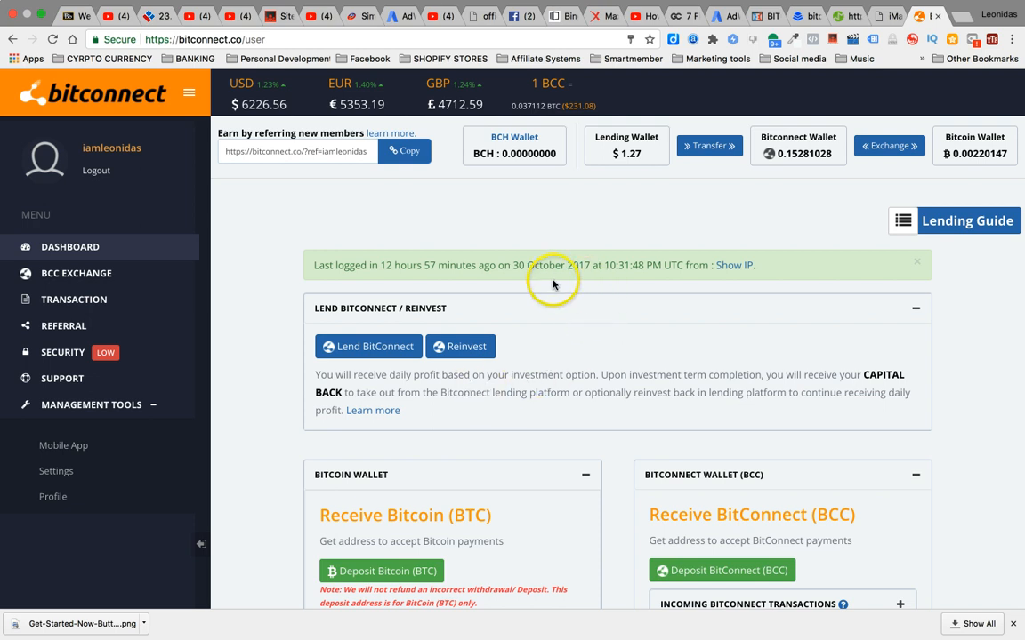
{"action": "mouse_move", "coordinate": [558, 390]}
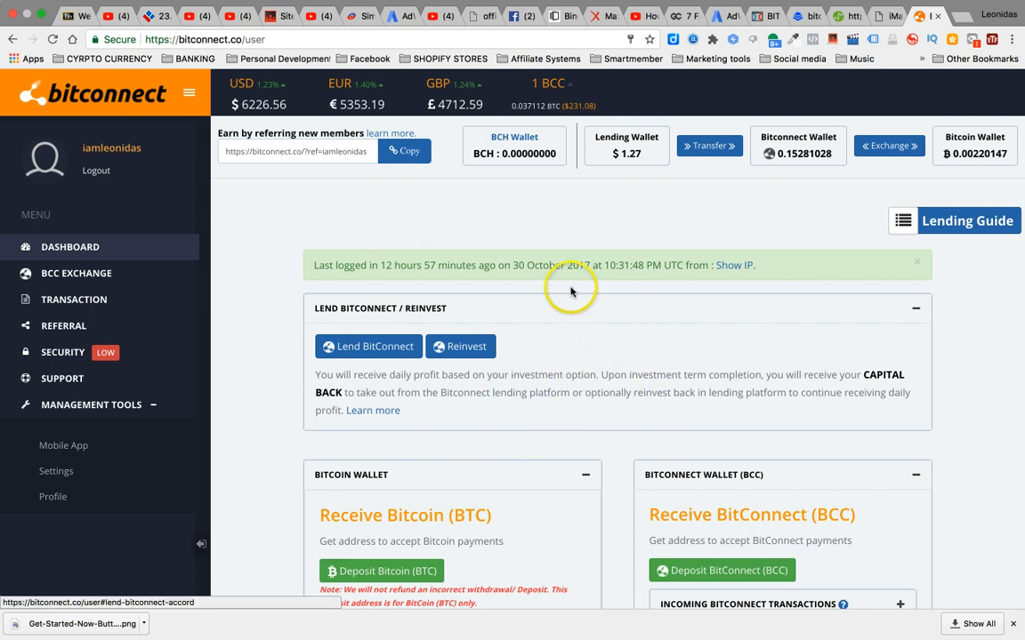
{"action": "mouse_move", "coordinate": [570, 290]}
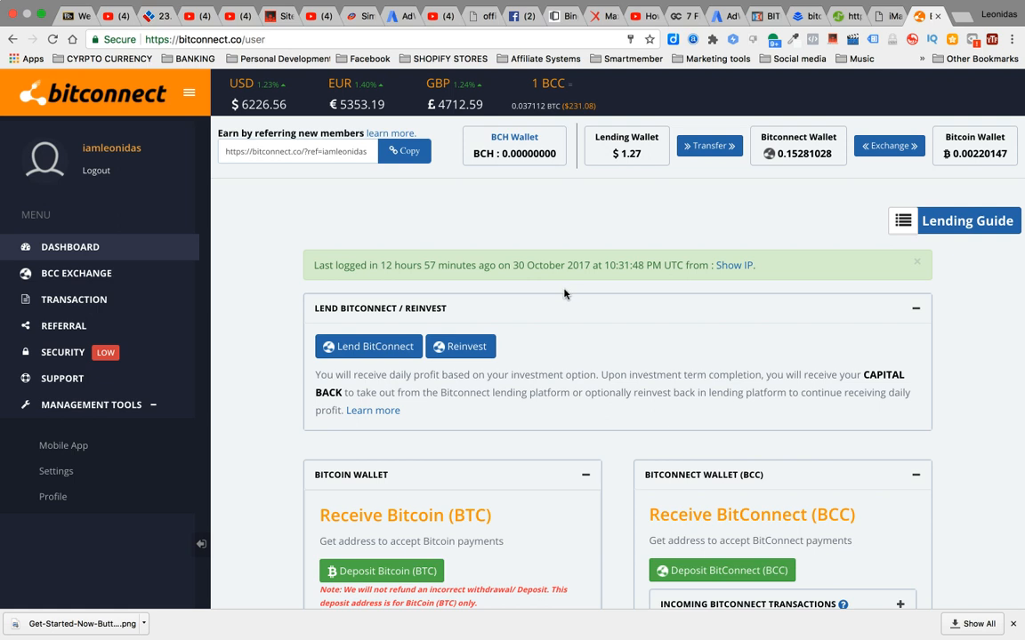
{"action": "mouse_move", "coordinate": [517, 292]}
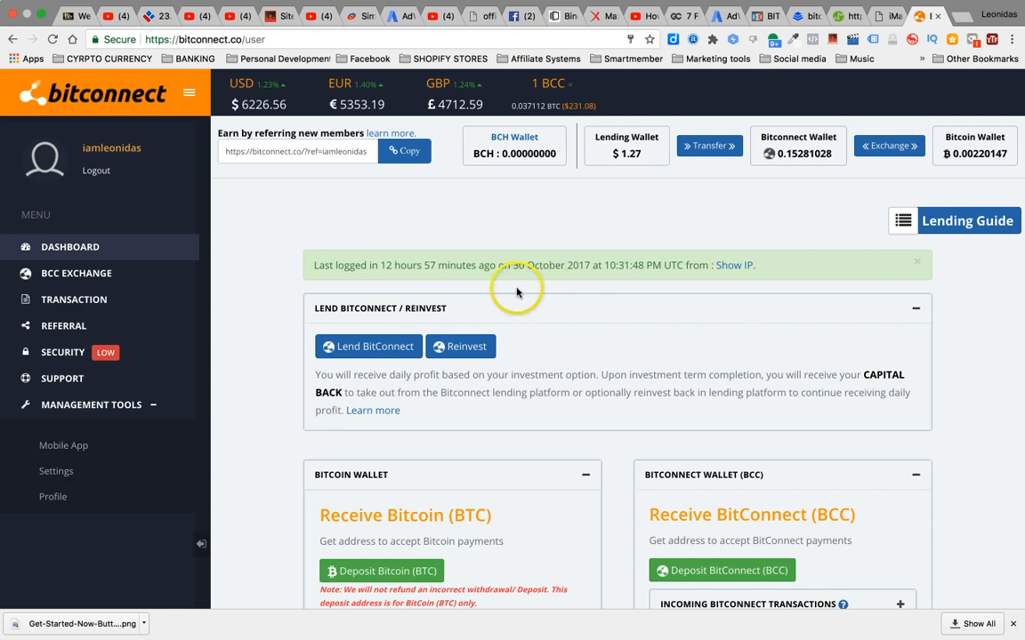
{"action": "mouse_move", "coordinate": [522, 319]}
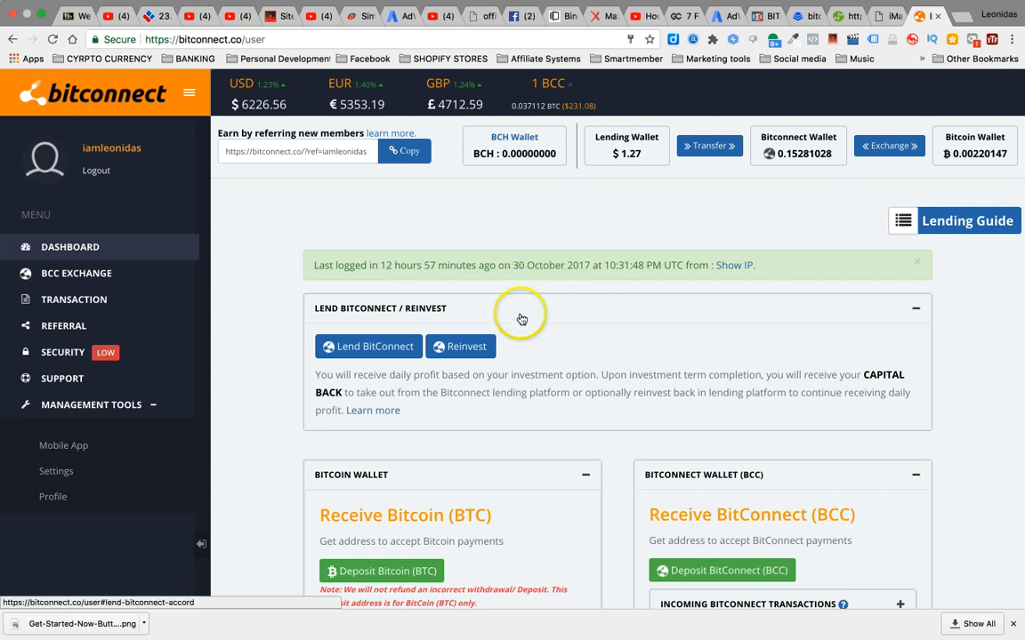
Scroll the BitConnect dashboard down and back up.
{"action": "scroll", "scroll_direction": "down", "scroll_amount": 3}
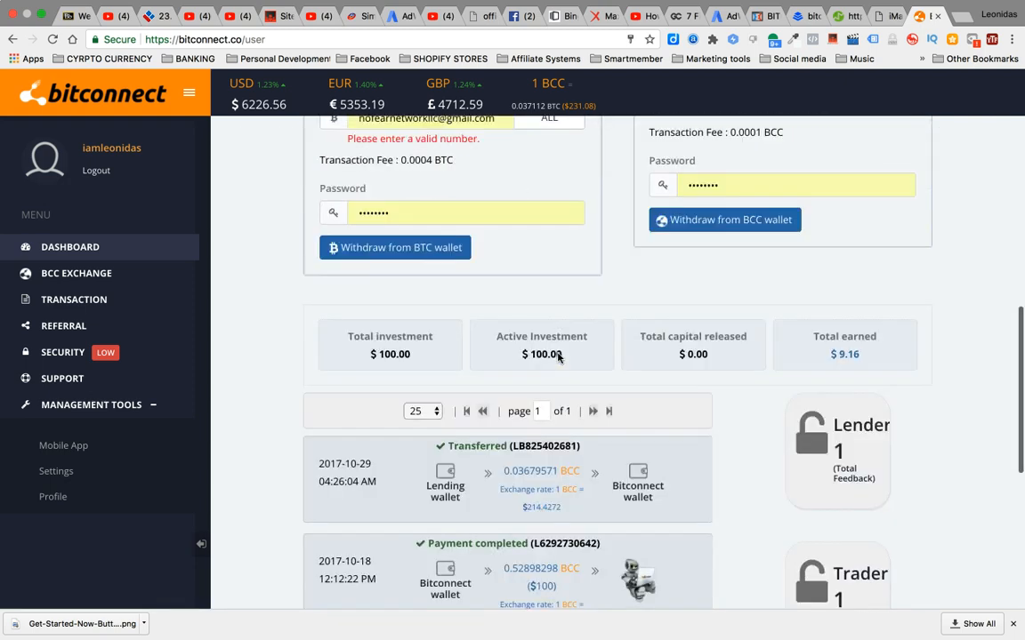
{"action": "scroll", "scroll_direction": "up", "scroll_amount": 3}
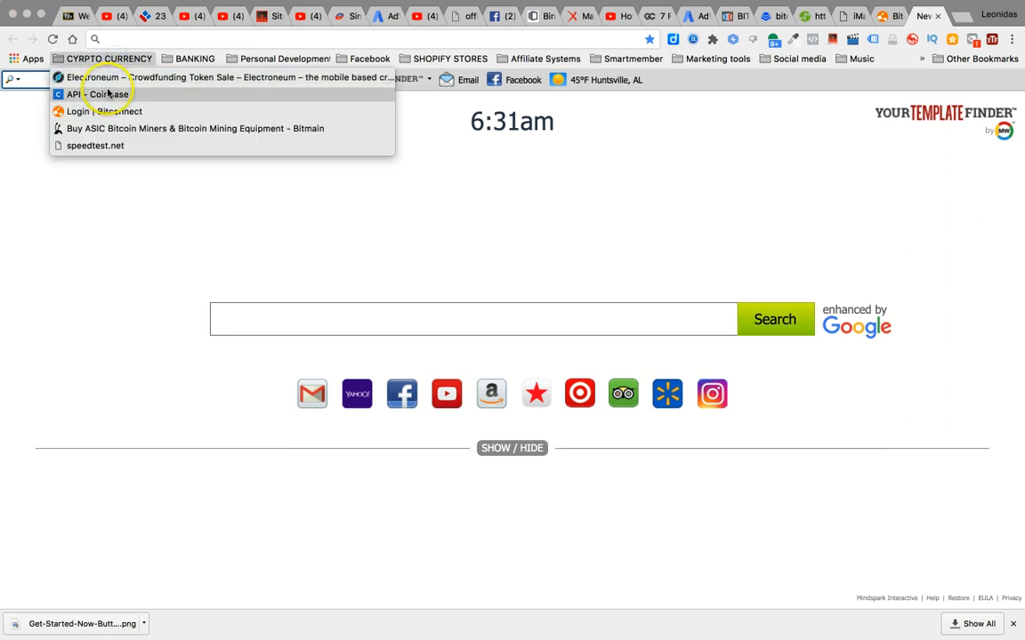
Open Coinbase from the bookmarks and go to its dashboard showing Bitcoin at $6,213.00.
{"action": "left_click", "coordinate": [98, 94]}
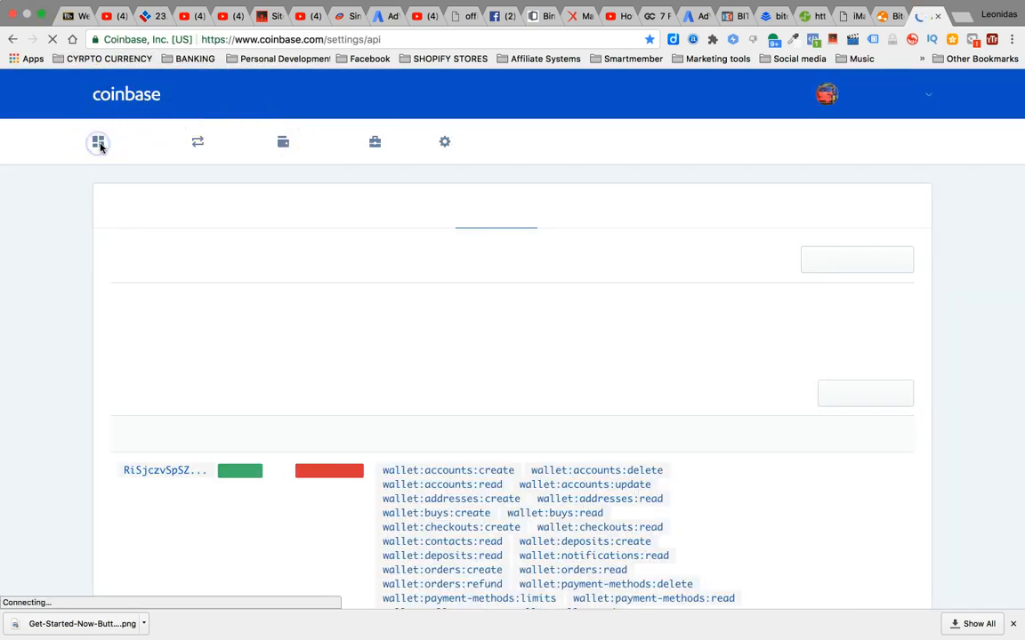
{"action": "left_click", "coordinate": [98, 141]}
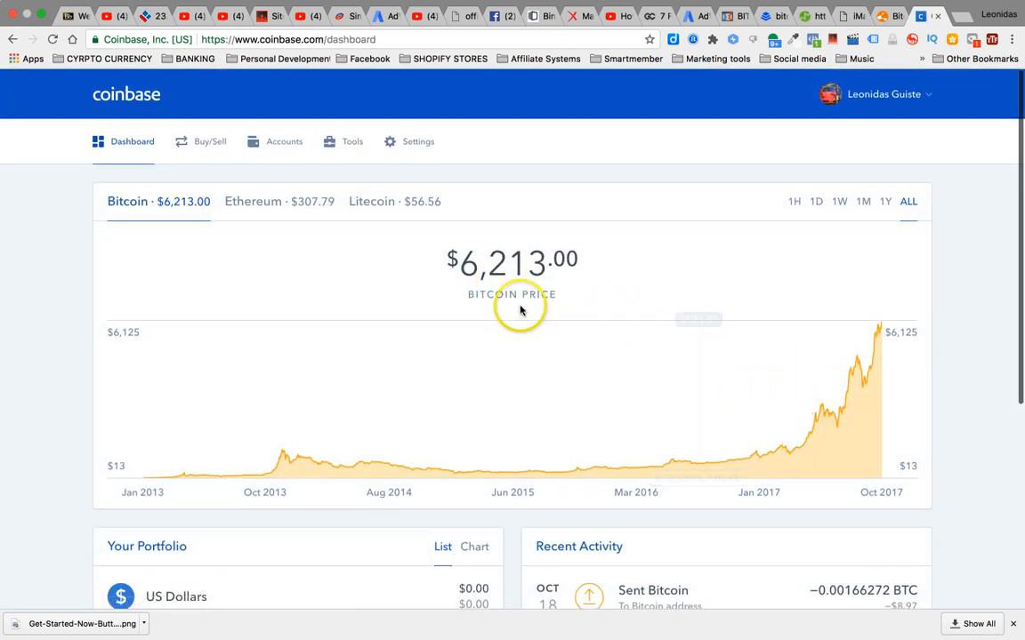
{"action": "mouse_move", "coordinate": [879, 354]}
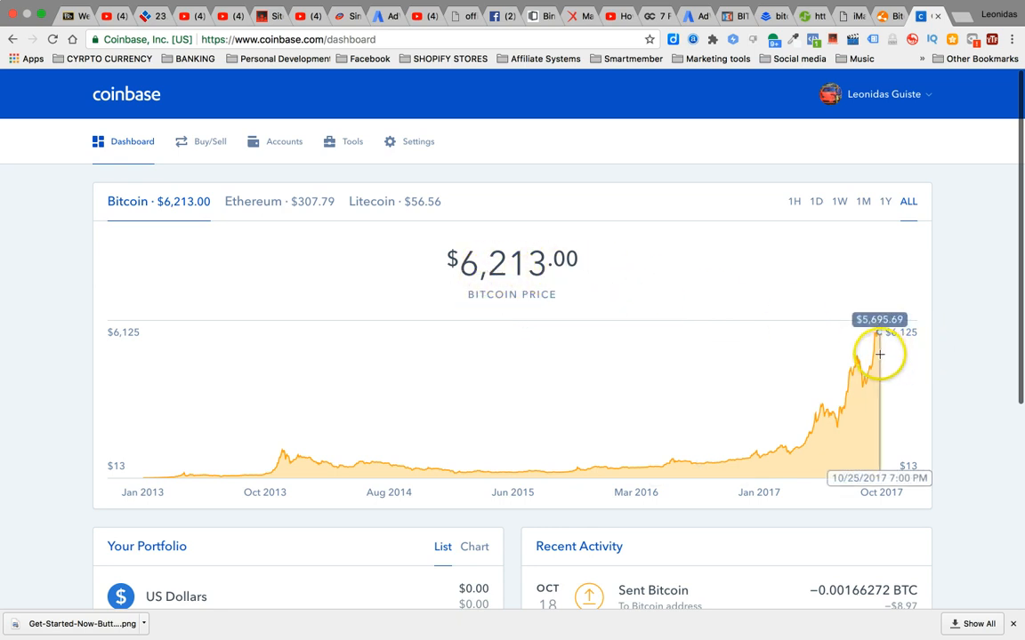
{"action": "mouse_move", "coordinate": [859, 363]}
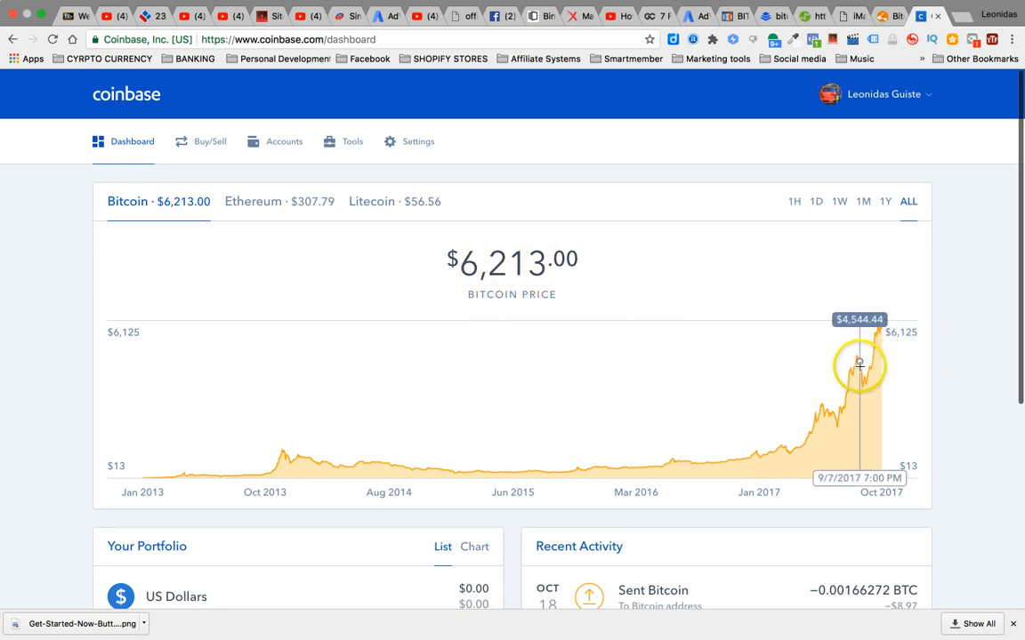
{"action": "mouse_move", "coordinate": [871, 368]}
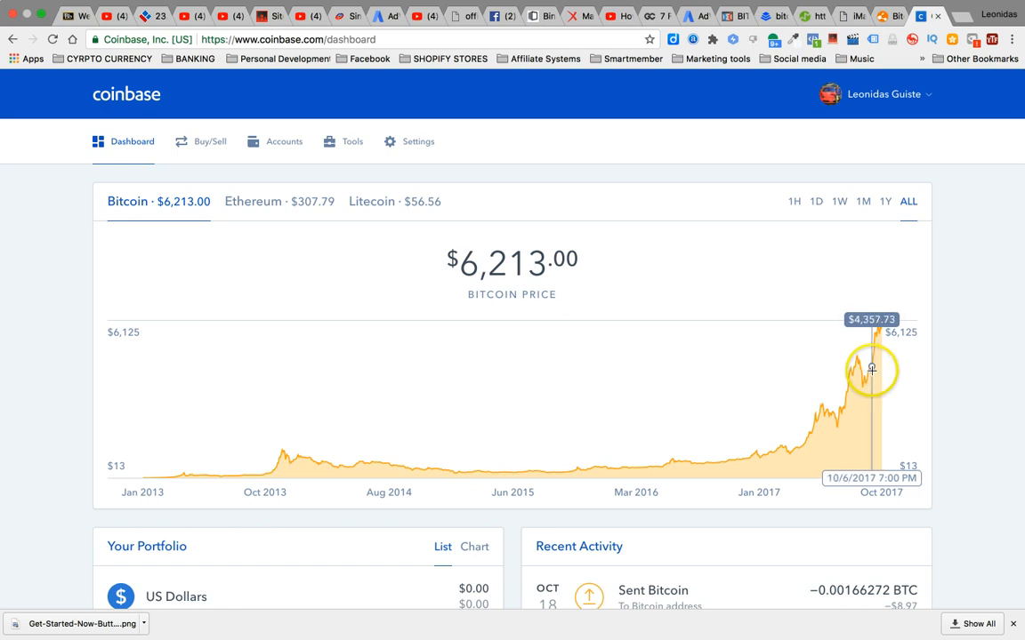
{"action": "mouse_move", "coordinate": [870, 369]}
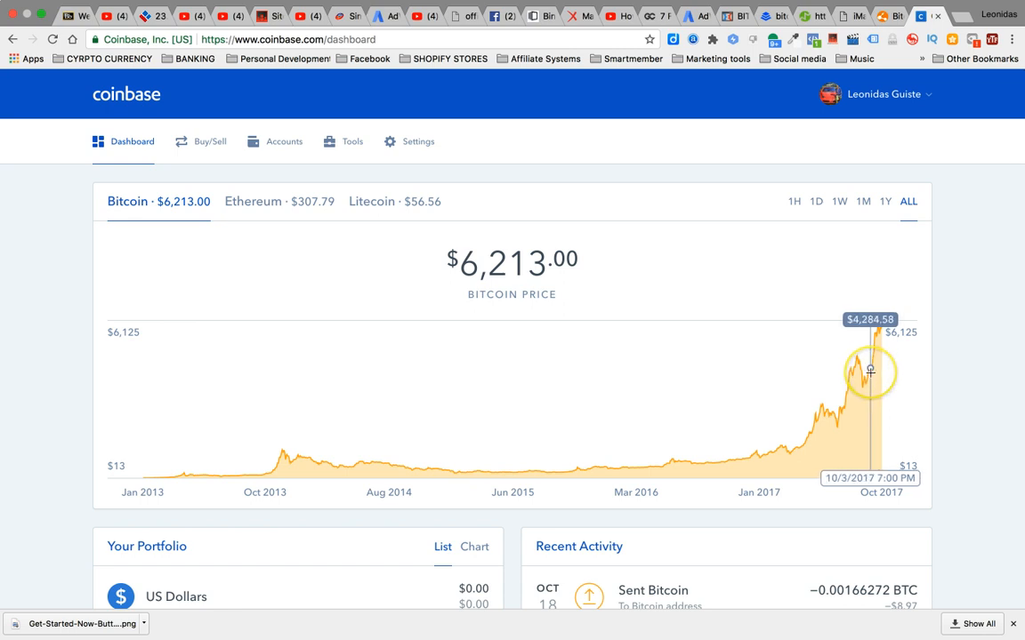
{"action": "mouse_move", "coordinate": [871, 369]}
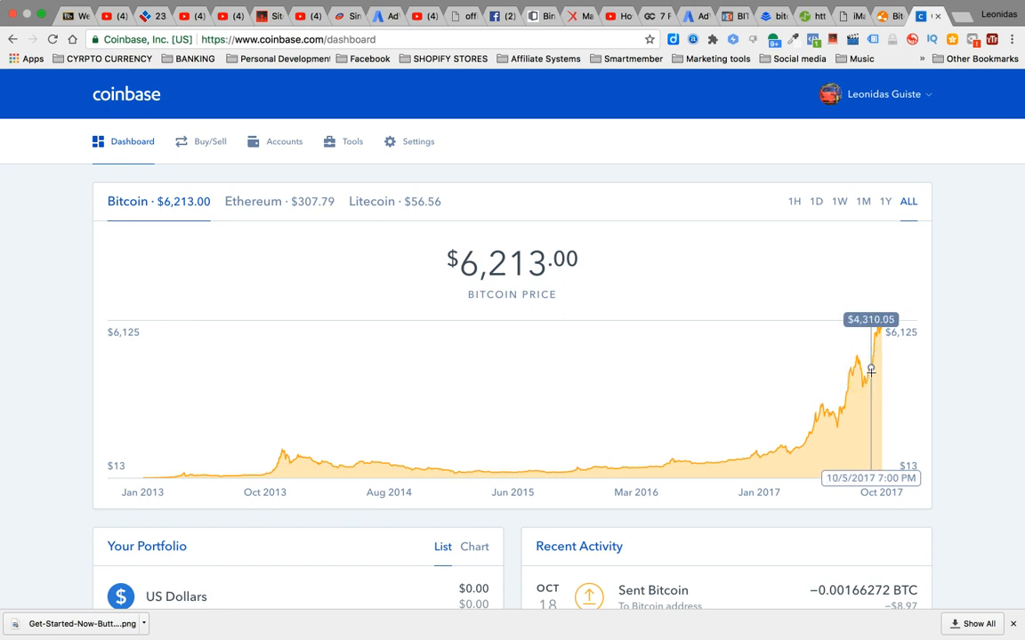
{"action": "mouse_move", "coordinate": [872, 372]}
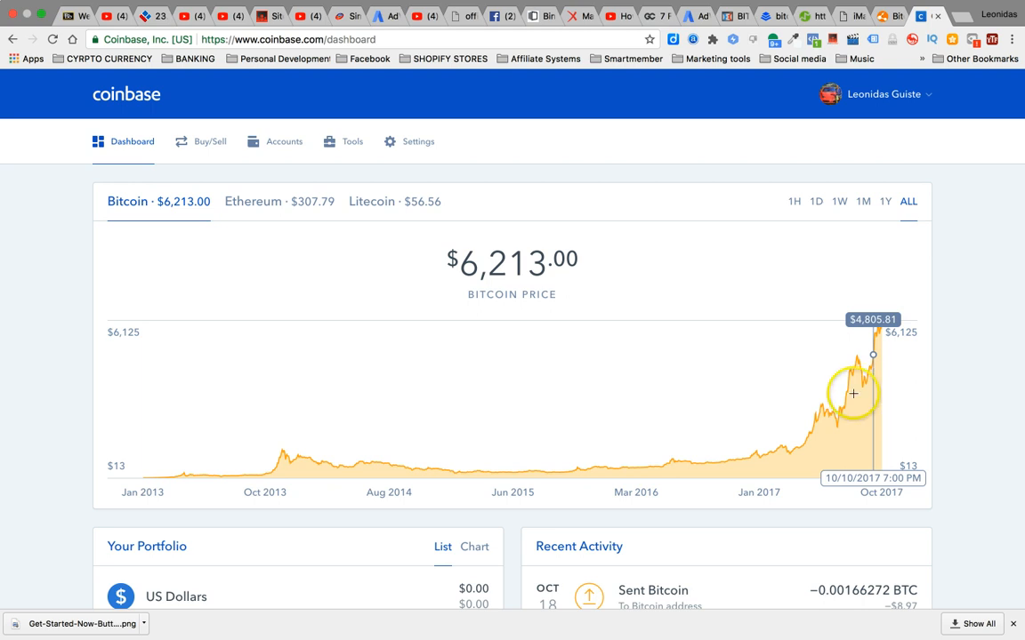
{"action": "mouse_move", "coordinate": [860, 332]}
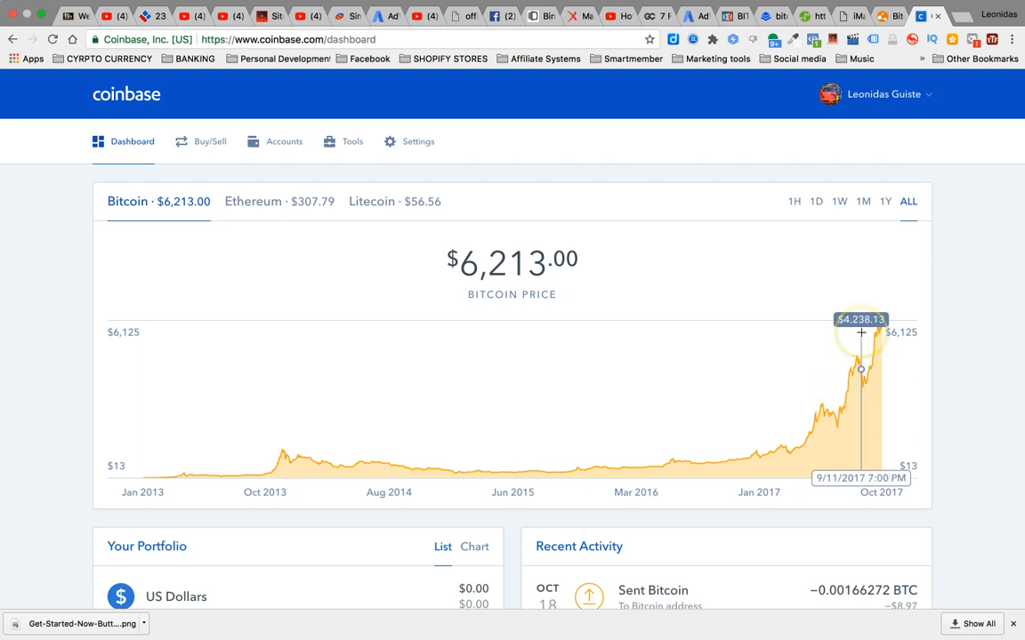
Switch to the BitConnect tab to review Lending Wallet $1.27 and Bitcoin Wallet ฿0.00220147.
{"action": "left_click", "coordinate": [885, 16]}
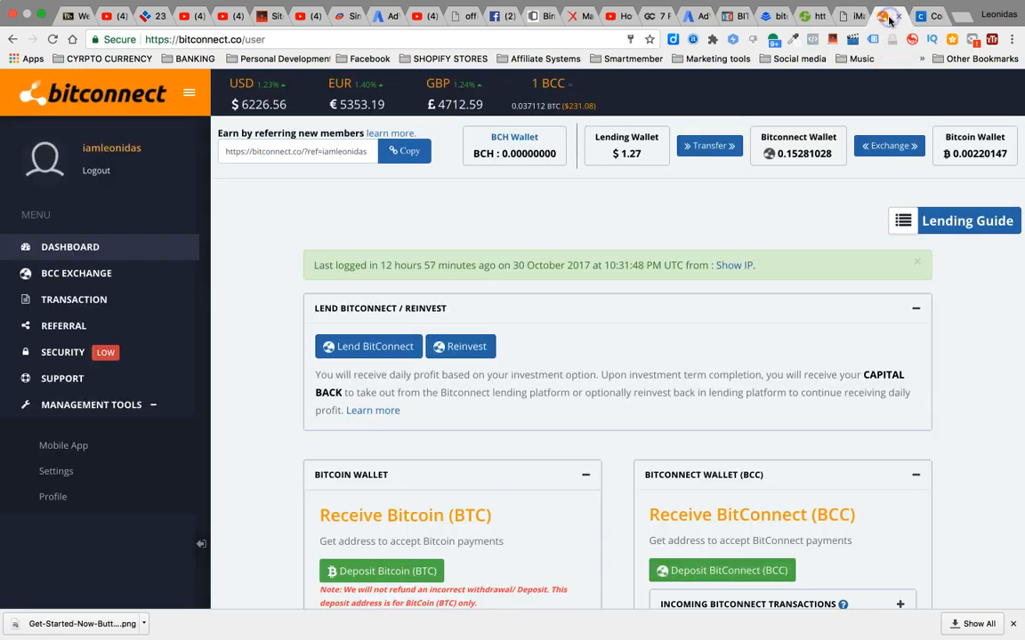
{"action": "scroll", "scroll_direction": "down", "scroll_amount": 3}
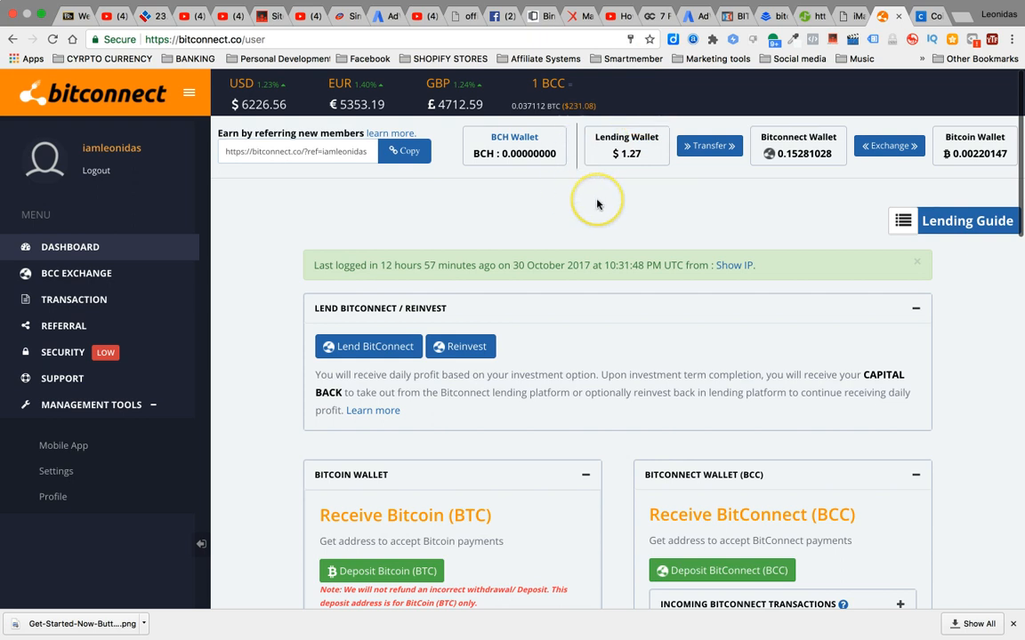
{"action": "mouse_move", "coordinate": [597, 204]}
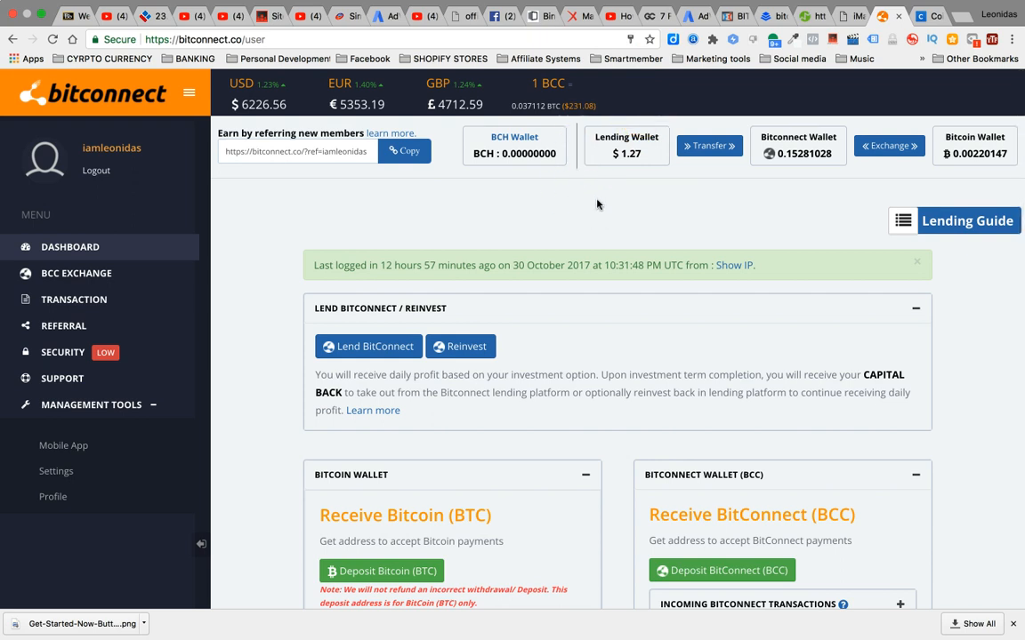
{"action": "mouse_move", "coordinate": [653, 167]}
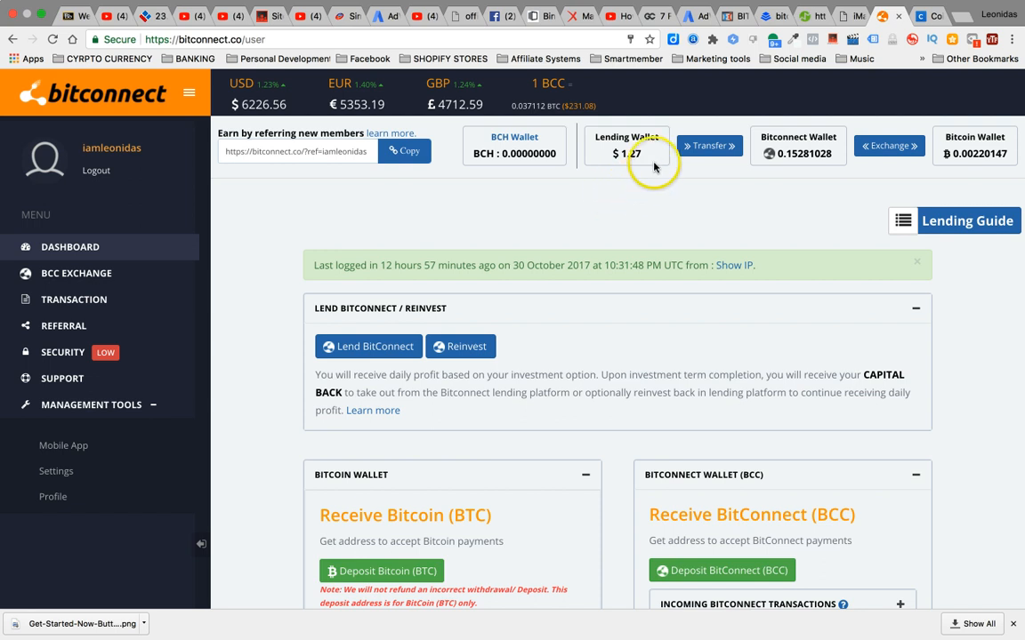
{"action": "mouse_move", "coordinate": [591, 207]}
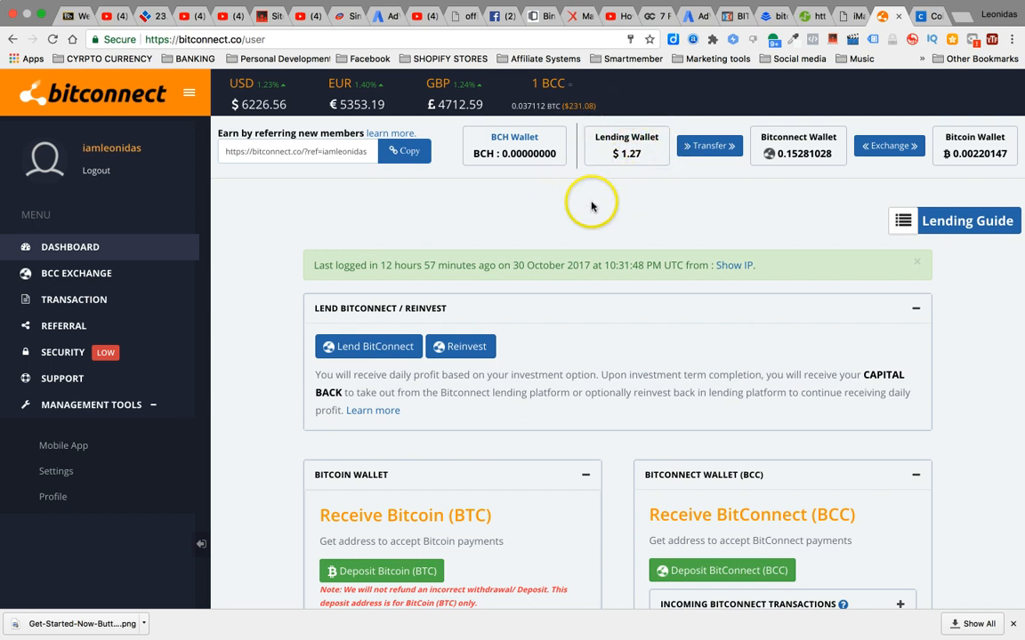
{"action": "mouse_move", "coordinate": [633, 189]}
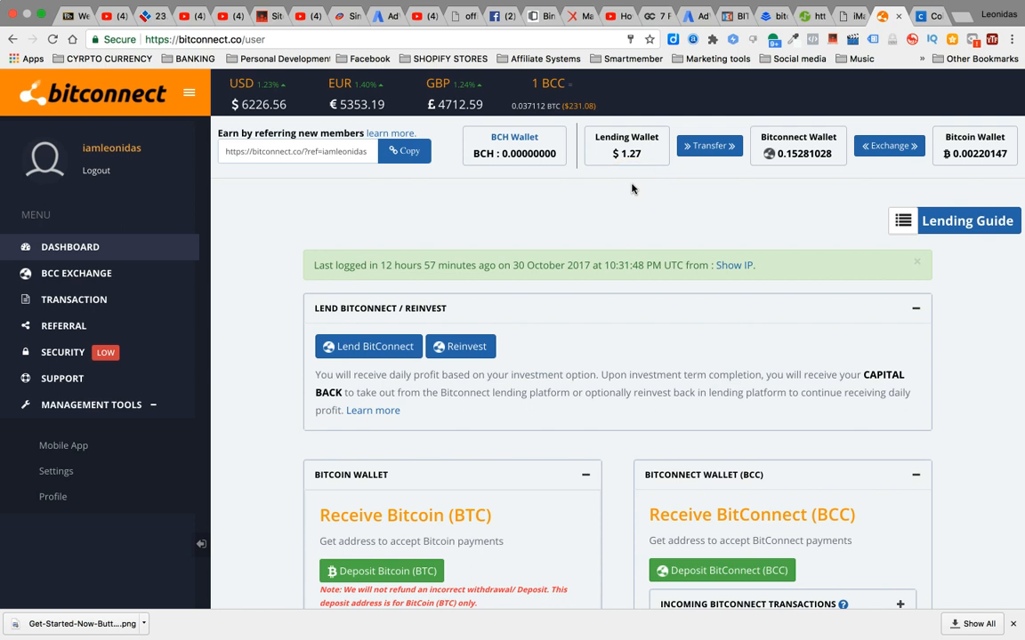
{"action": "mouse_move", "coordinate": [639, 216]}
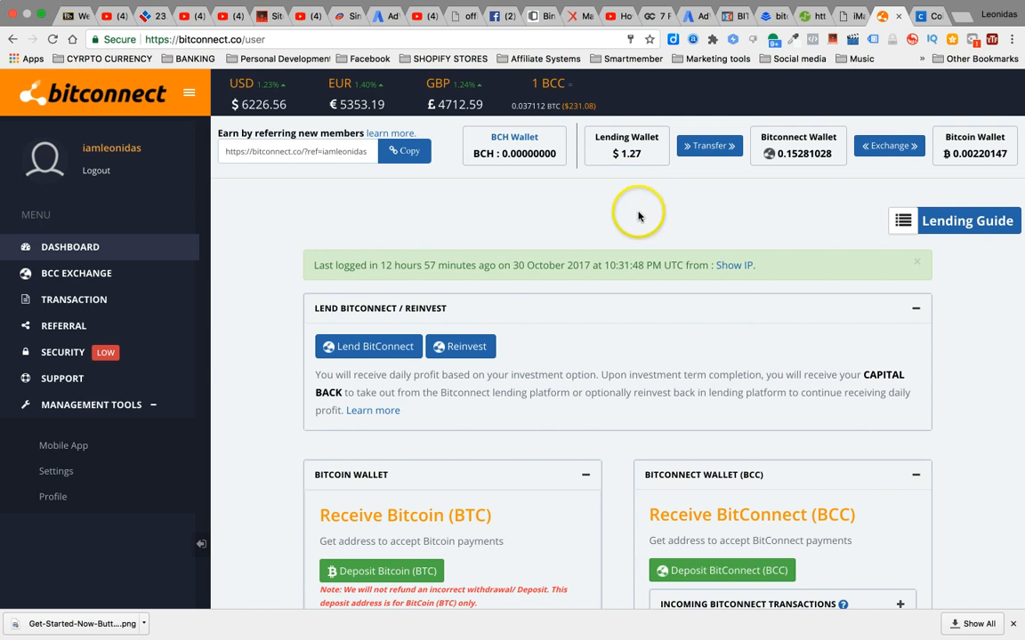
{"action": "mouse_move", "coordinate": [638, 219]}
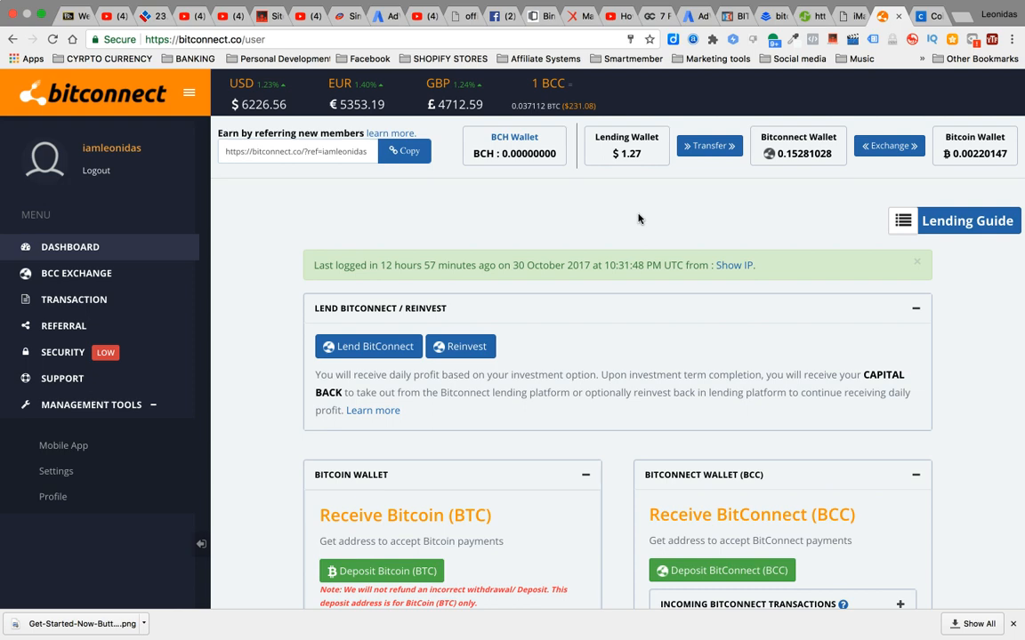
Scroll to the totals: $100 invested and active, $0.00 capital released, $9.16 earned.
{"action": "scroll", "scroll_direction": "down", "scroll_amount": 3}
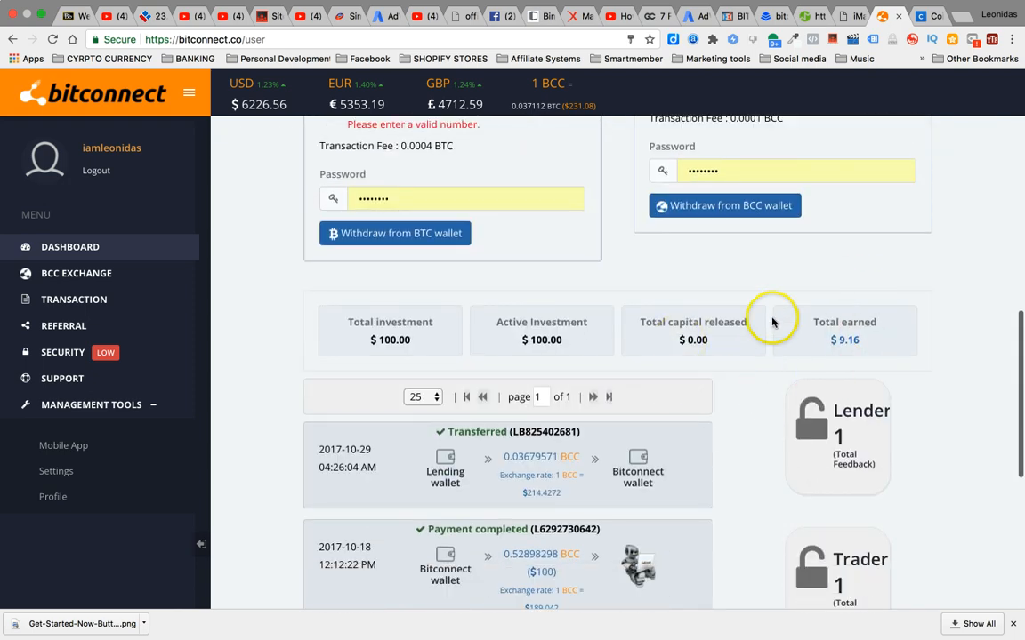
{"action": "mouse_move", "coordinate": [819, 305]}
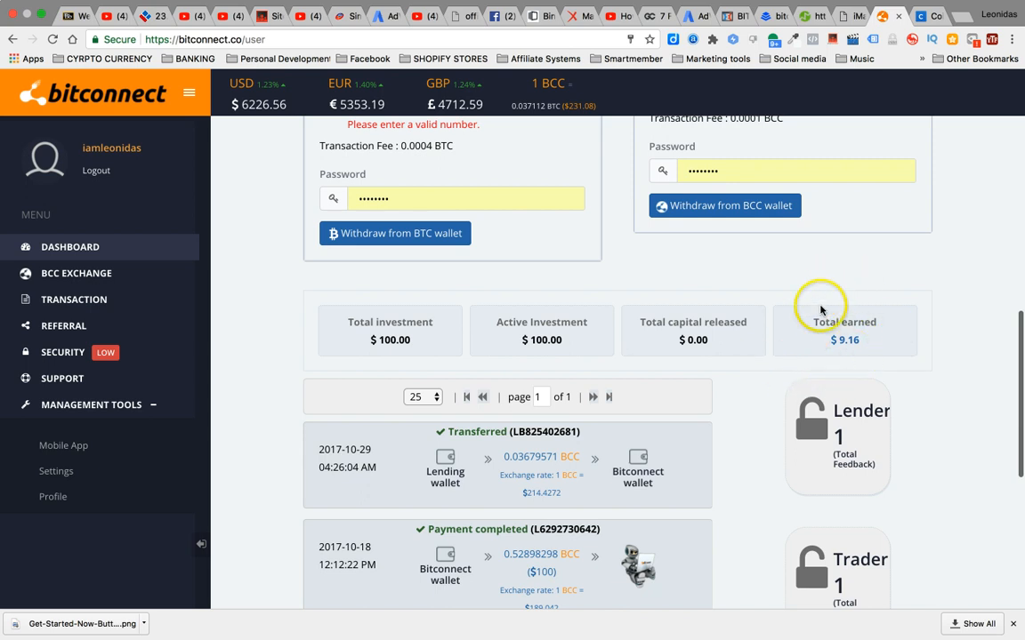
{"action": "mouse_move", "coordinate": [819, 318]}
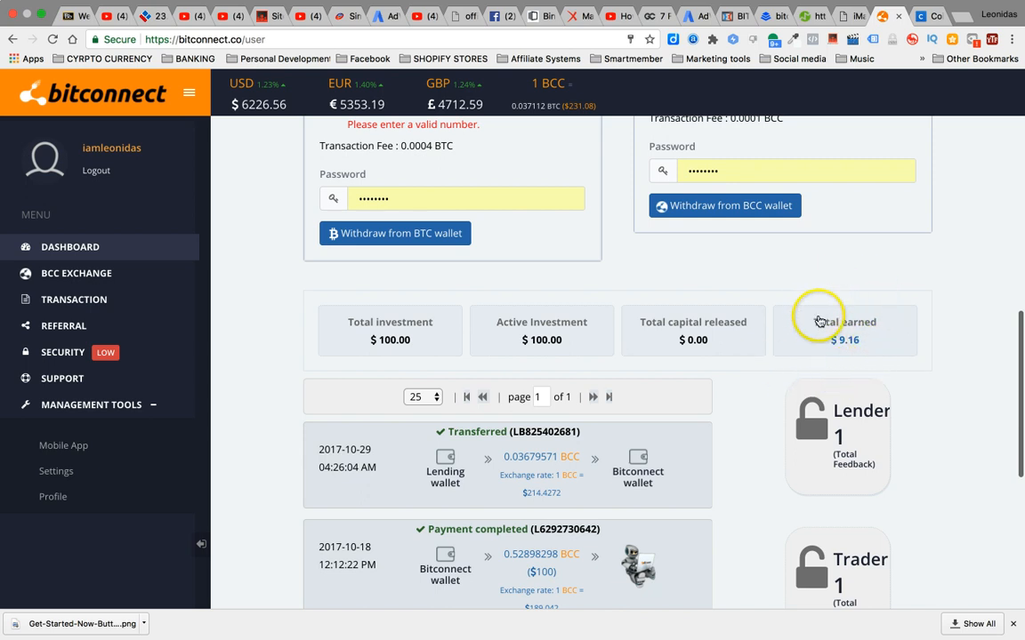
{"action": "mouse_move", "coordinate": [881, 317]}
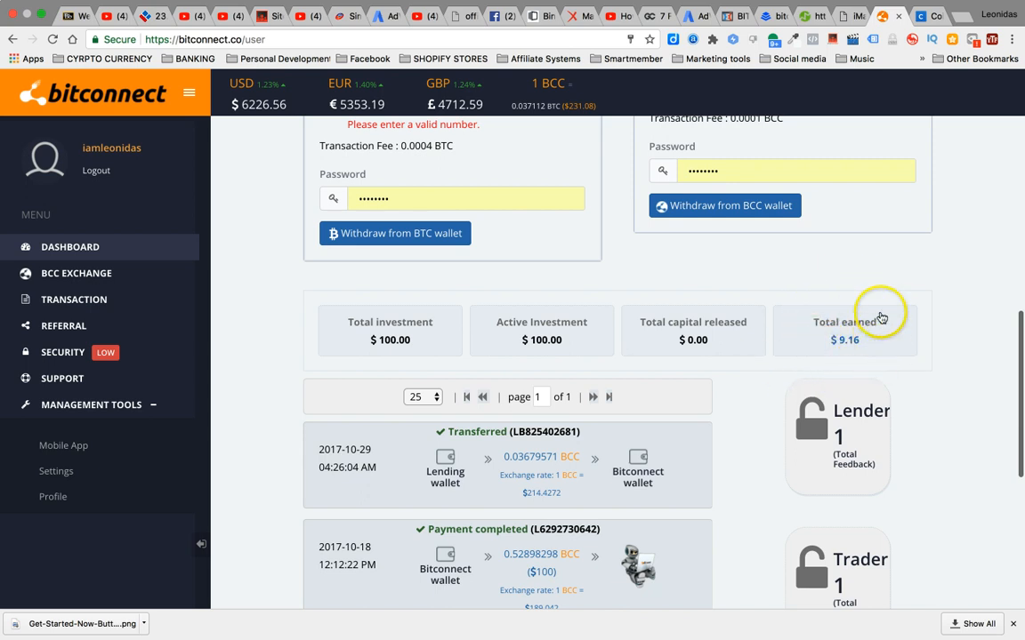
{"action": "mouse_move", "coordinate": [895, 202]}
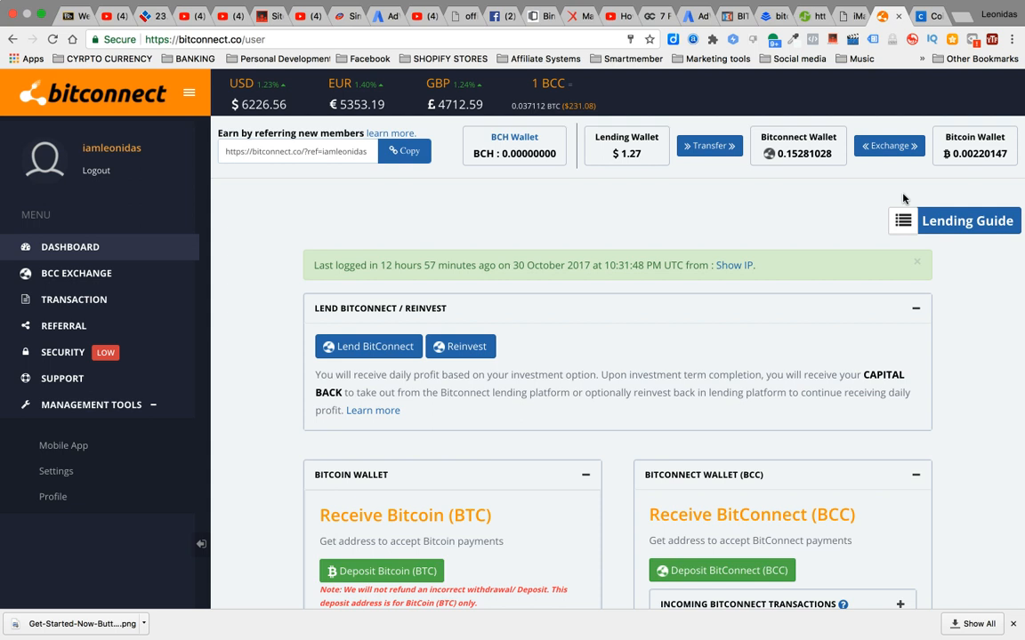
{"action": "mouse_move", "coordinate": [907, 198]}
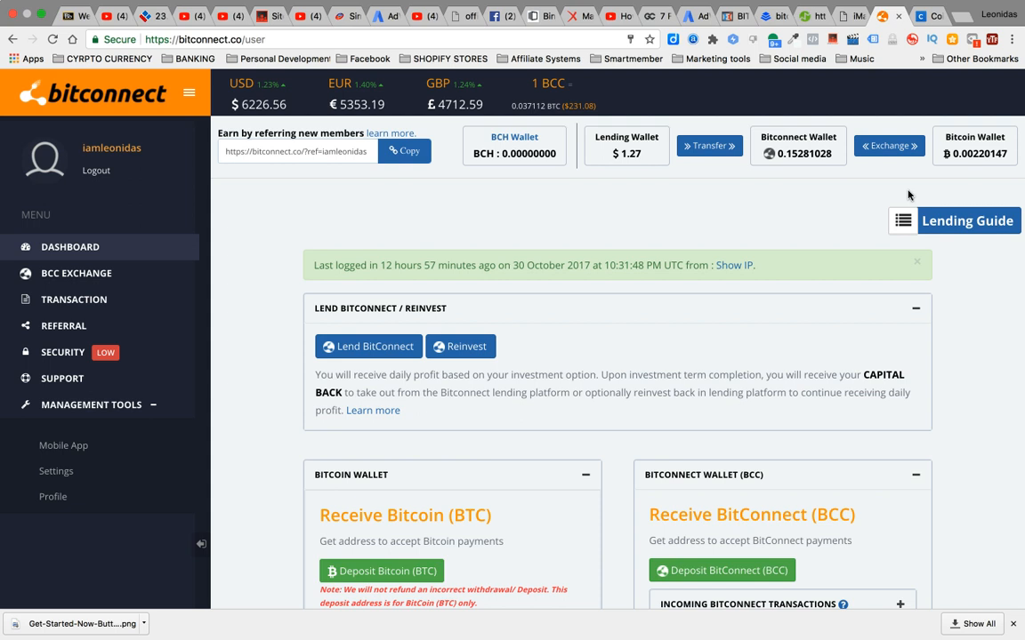
{"action": "mouse_move", "coordinate": [907, 205]}
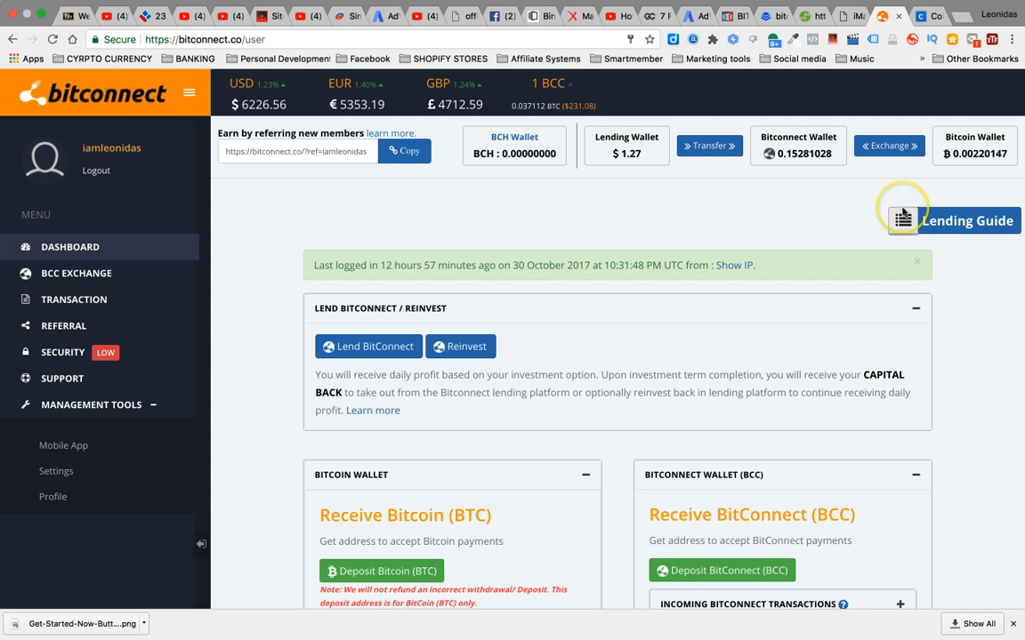